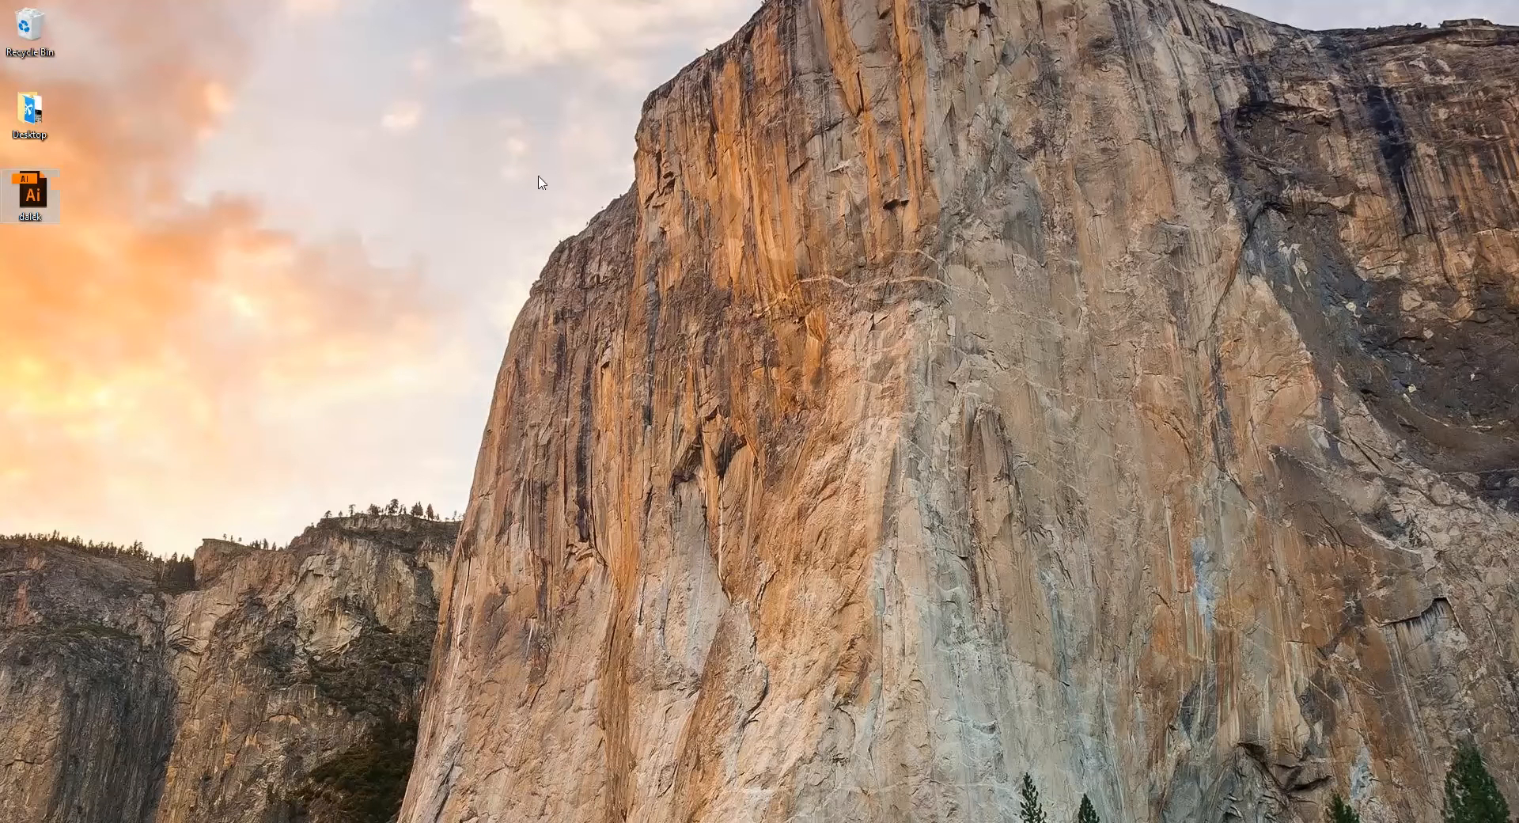
Open dalek.ai from the desktop in Illustrator.
{"action": "double_click", "coordinate": [30, 188]}
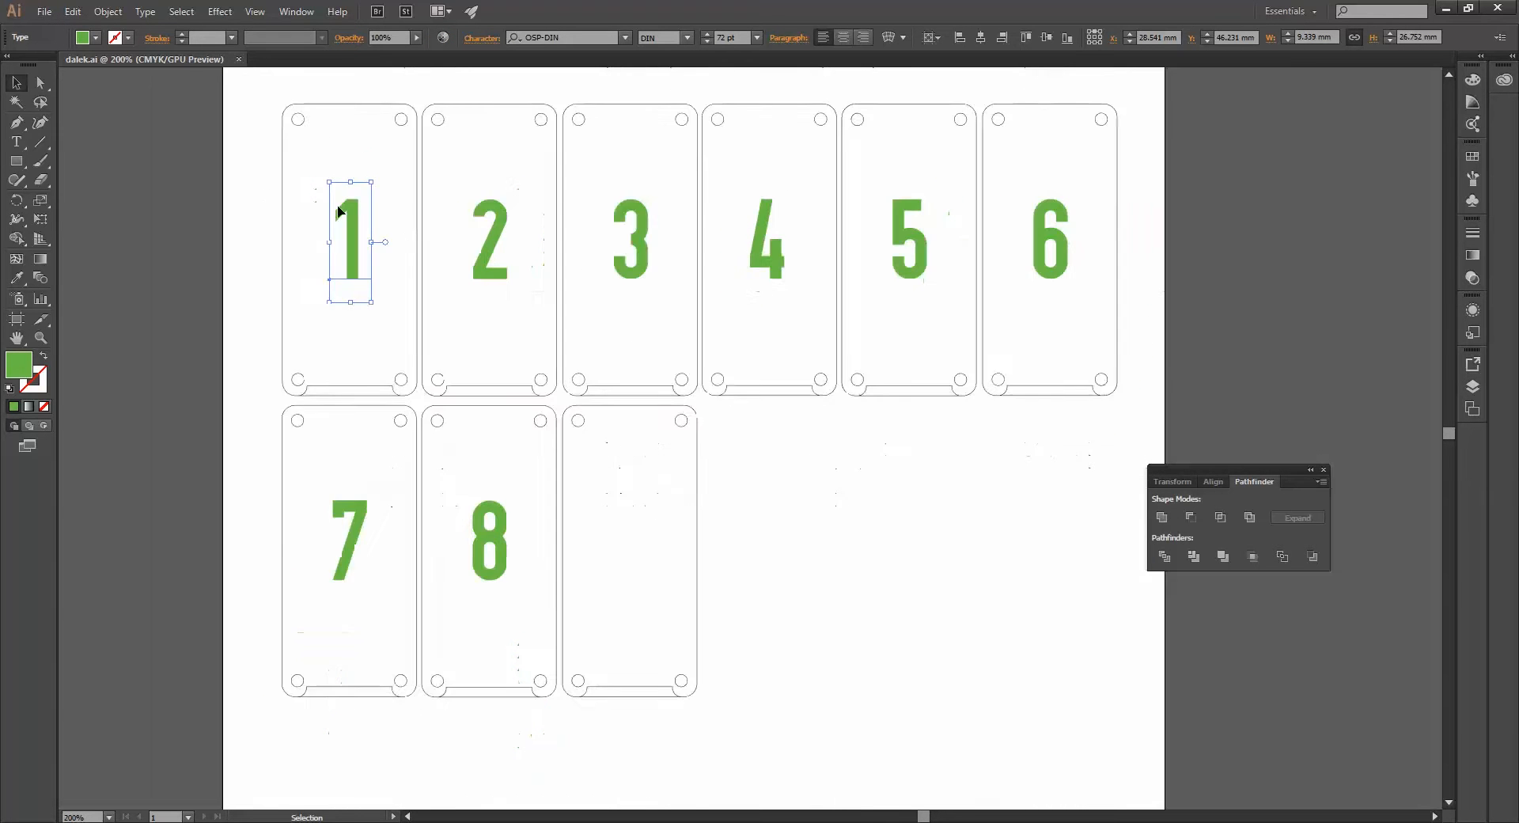
{"action": "double_click", "coordinate": [350, 241]}
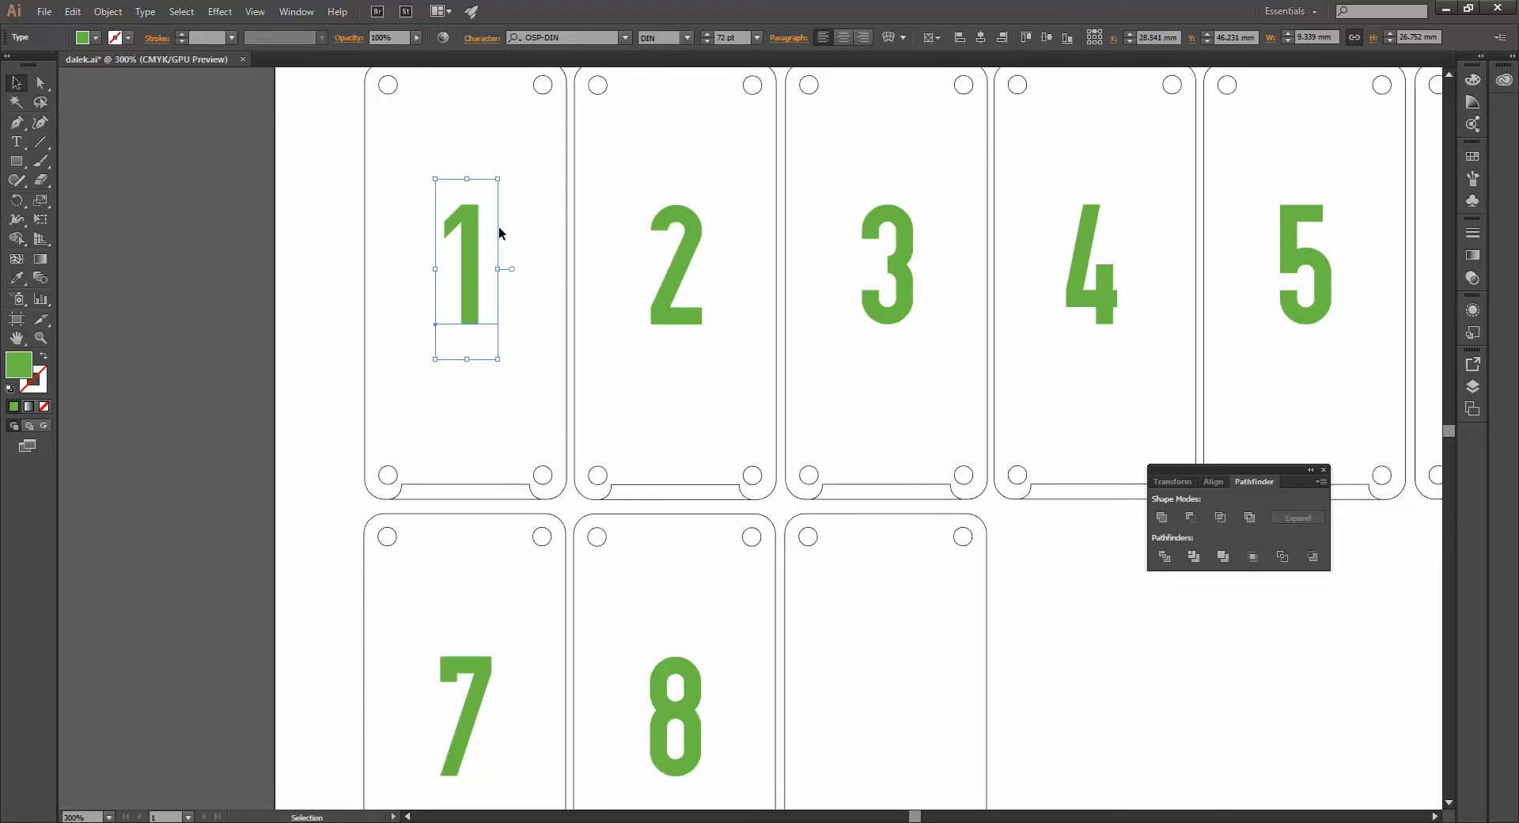
{"action": "mouse_move", "coordinate": [478, 260]}
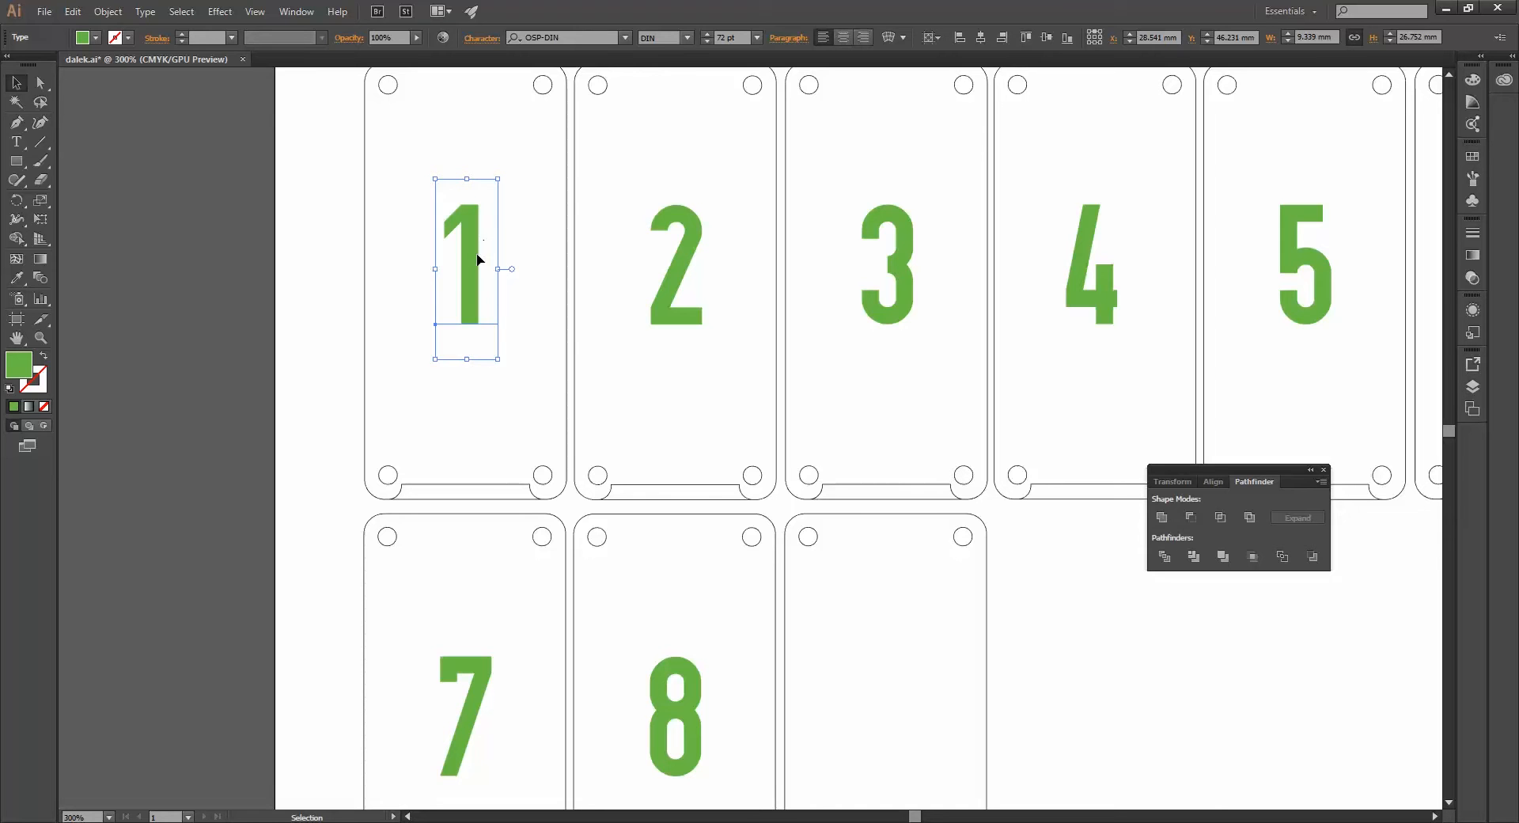
{"action": "mouse_move", "coordinate": [471, 254]}
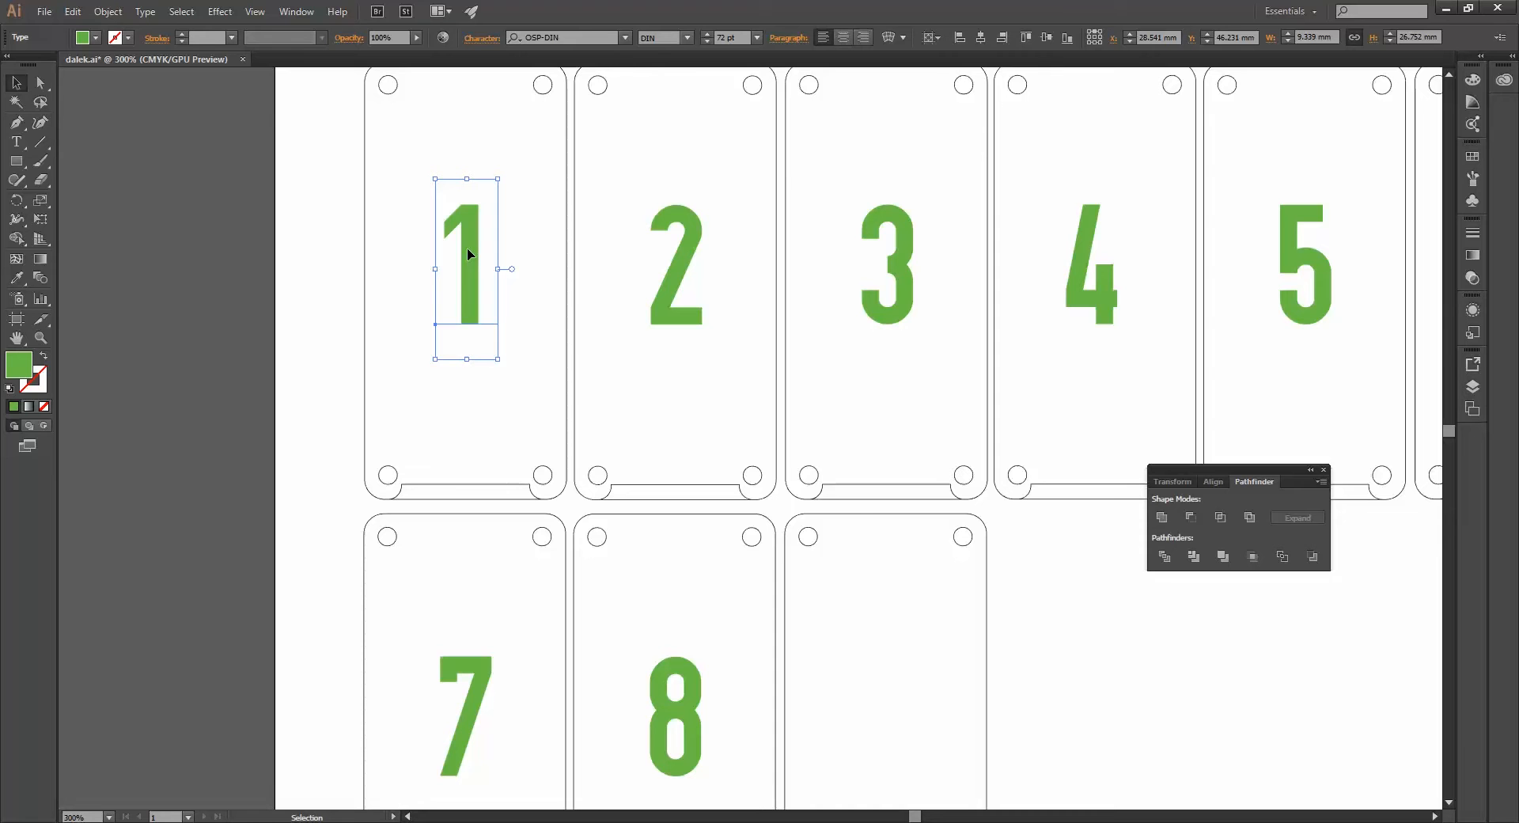
Convert the live-text number 1 into outlines with Create Outlines.
{"action": "right_click", "coordinate": [467, 255]}
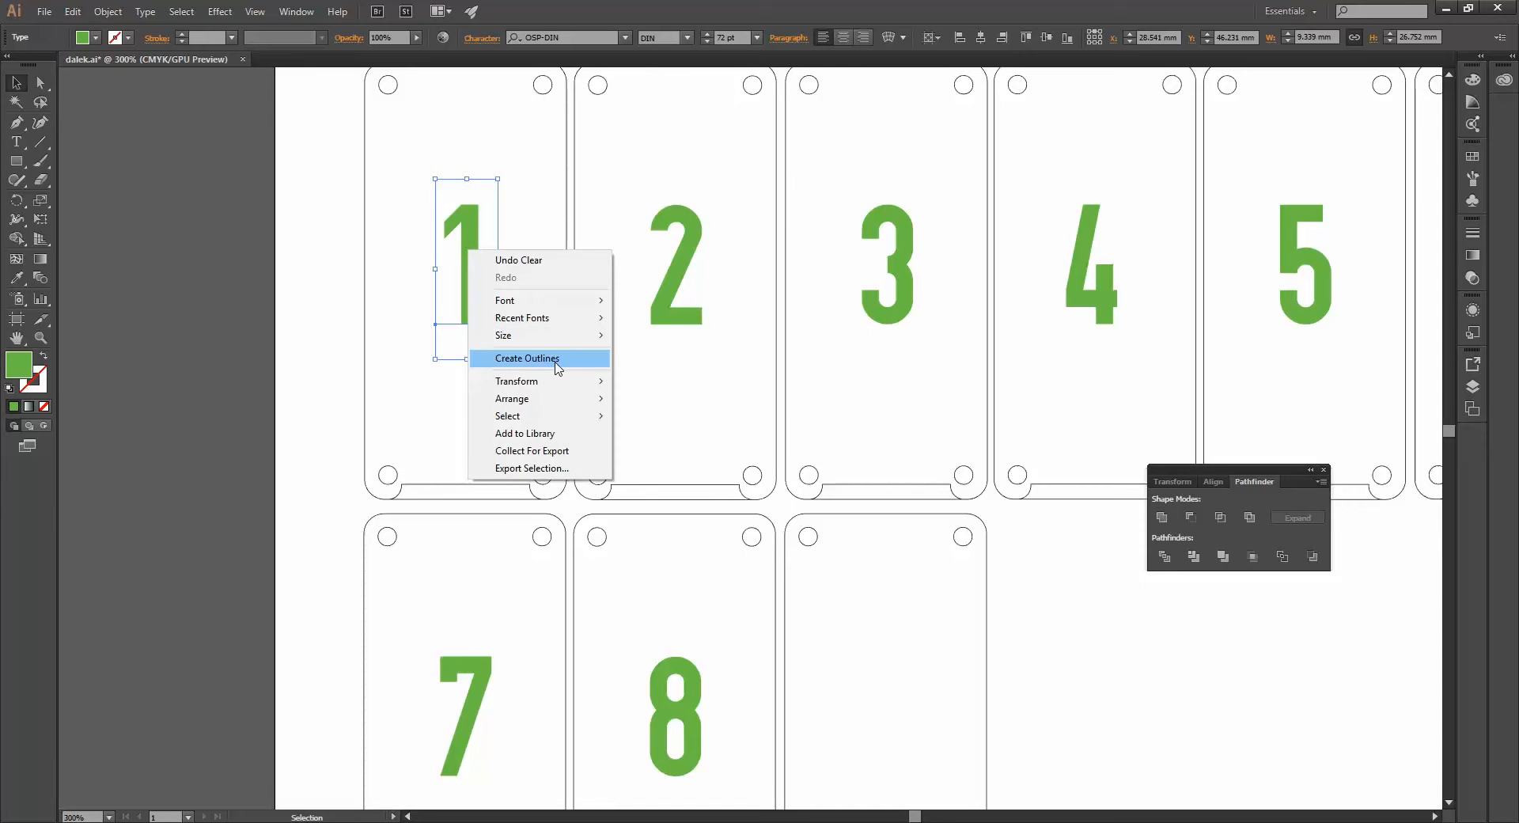
{"action": "left_click", "coordinate": [527, 357]}
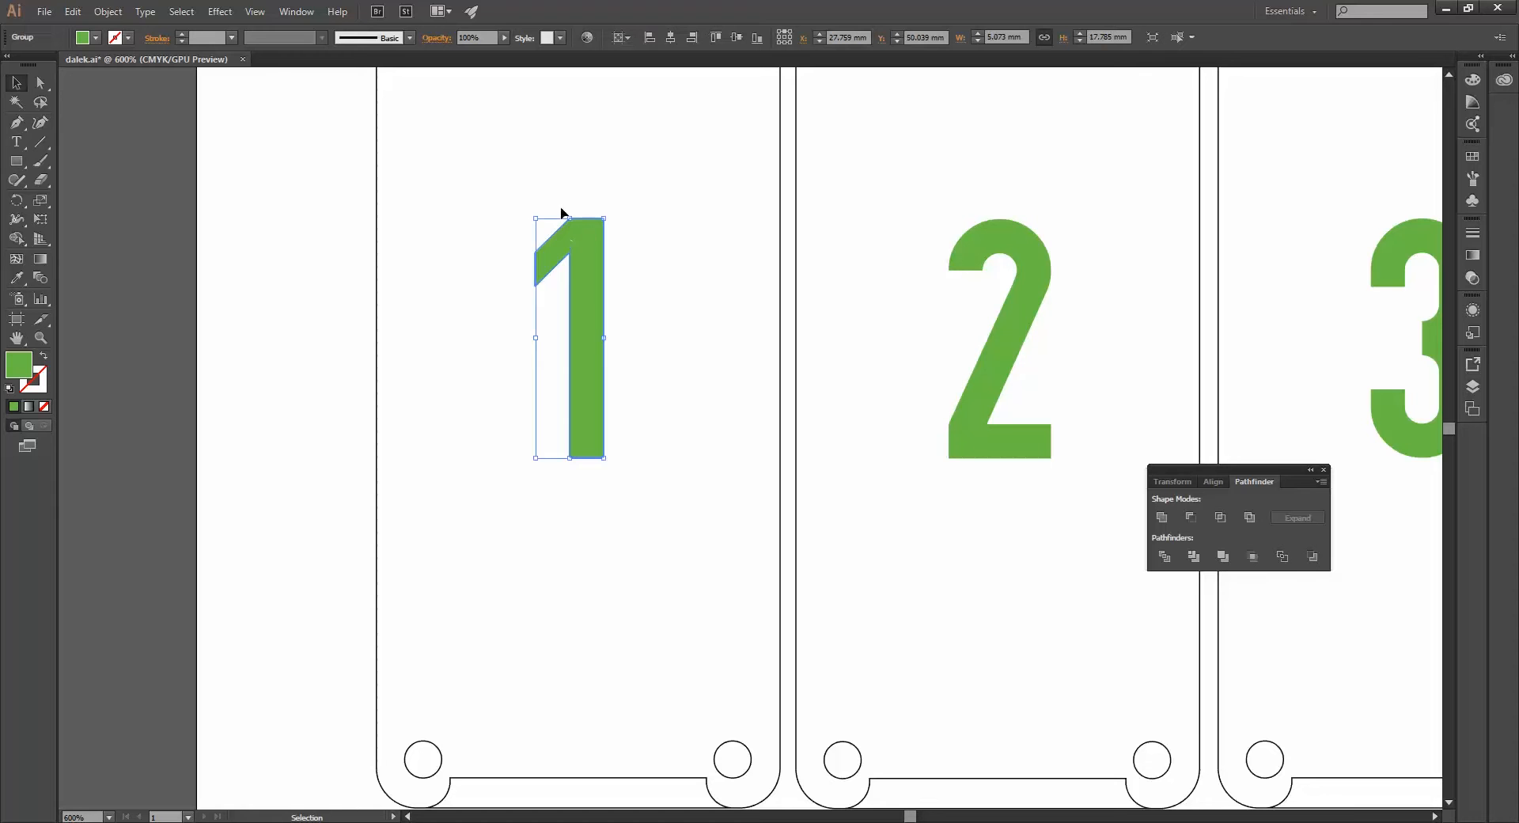
{"action": "mouse_move", "coordinate": [598, 133]}
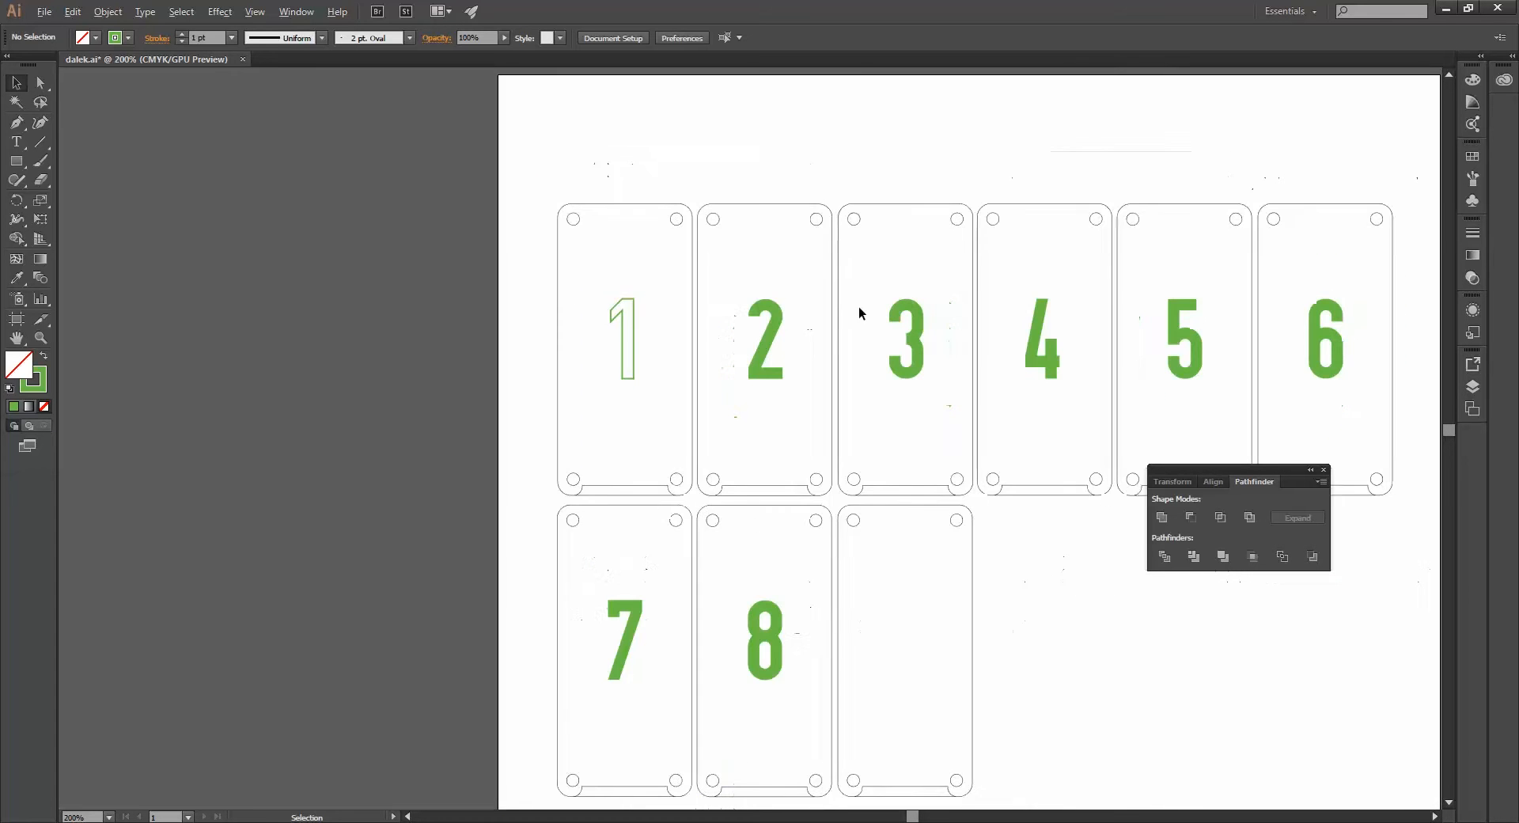
{"action": "left_click", "coordinate": [557, 257]}
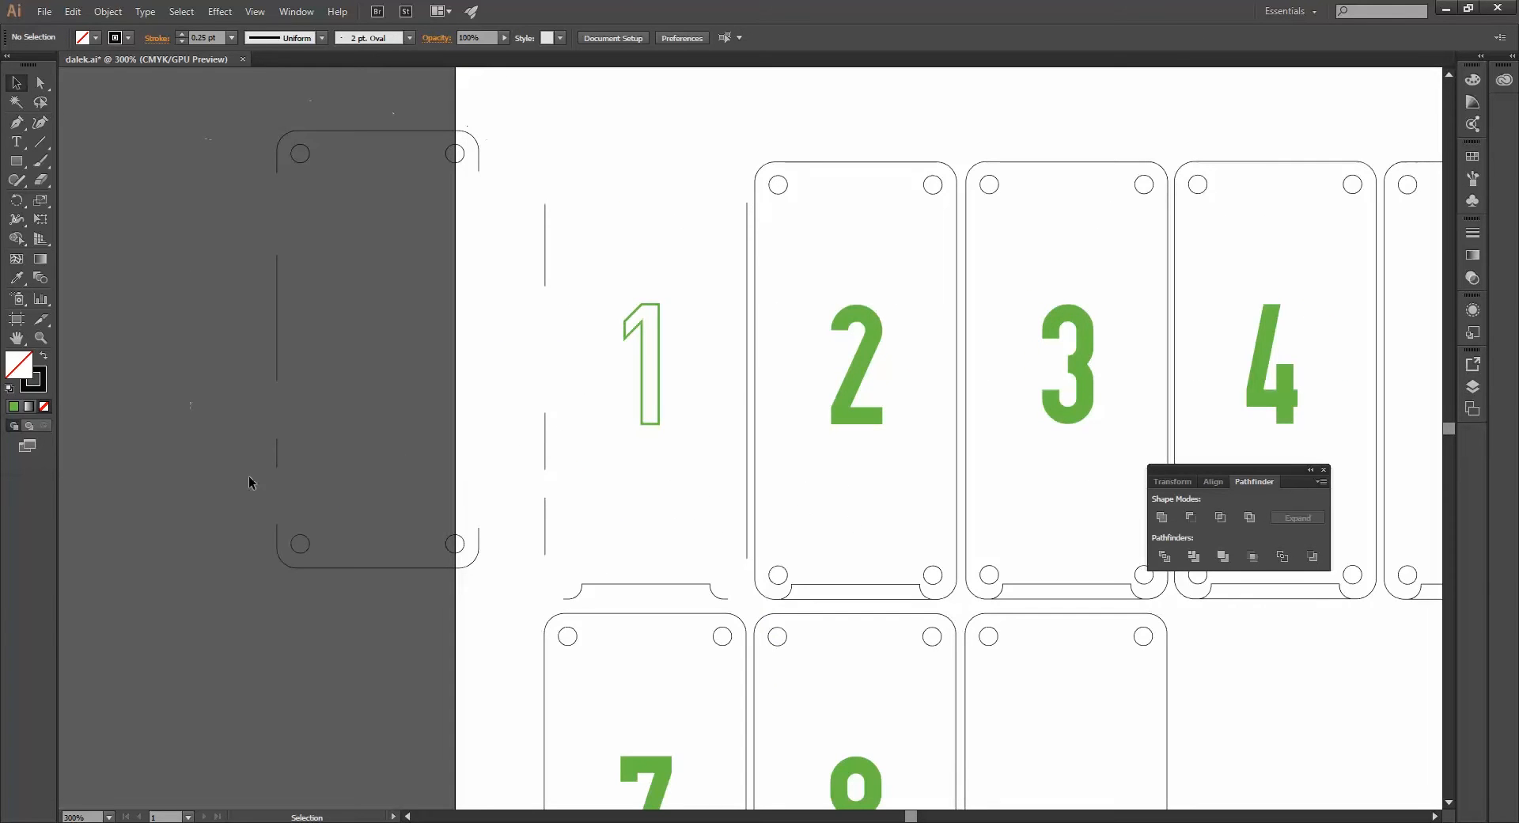
{"action": "mouse_move", "coordinate": [258, 136]}
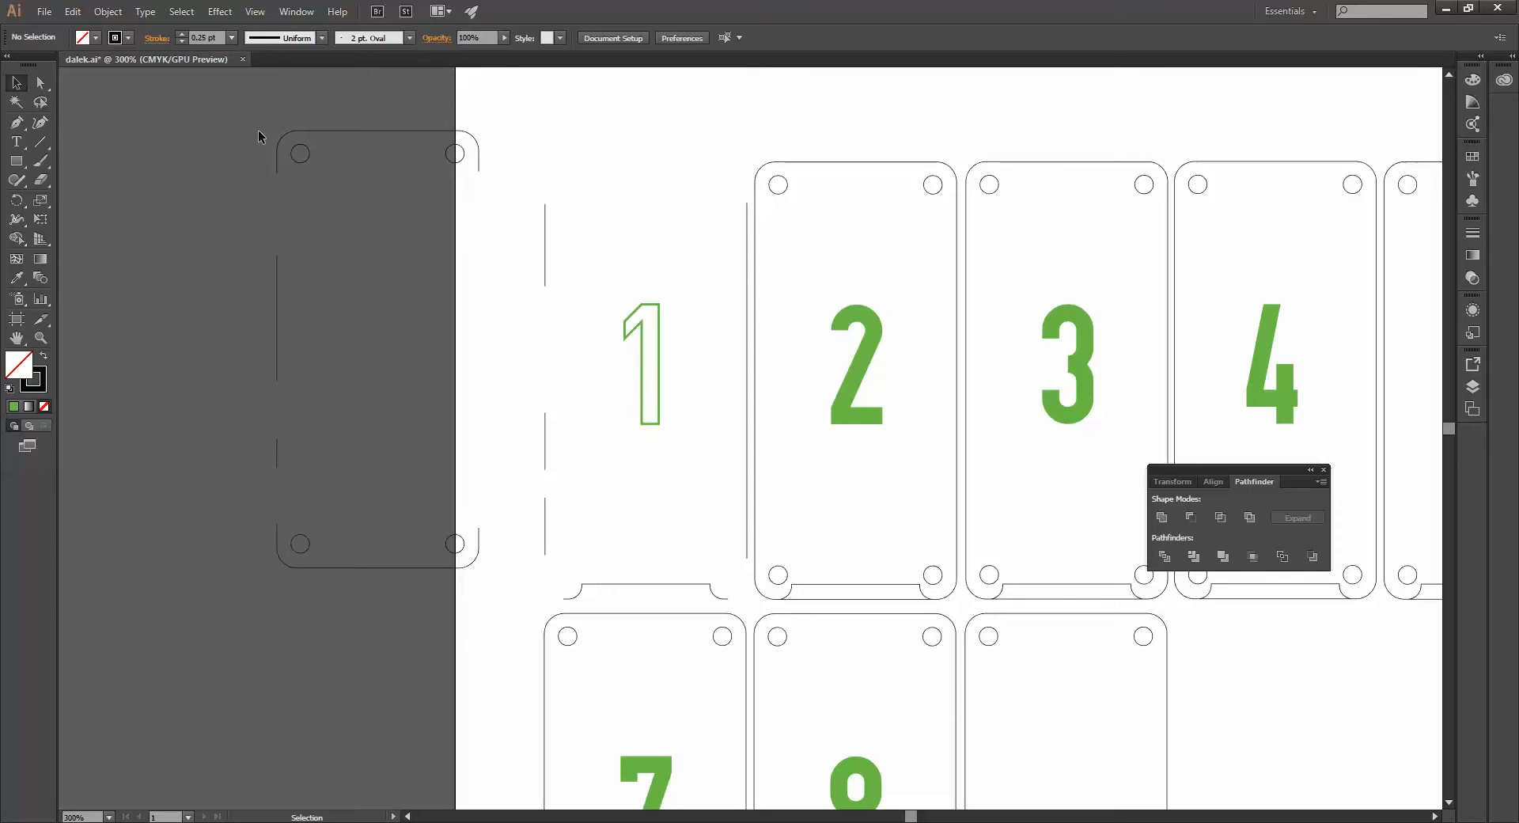
{"action": "mouse_move", "coordinate": [532, 542]}
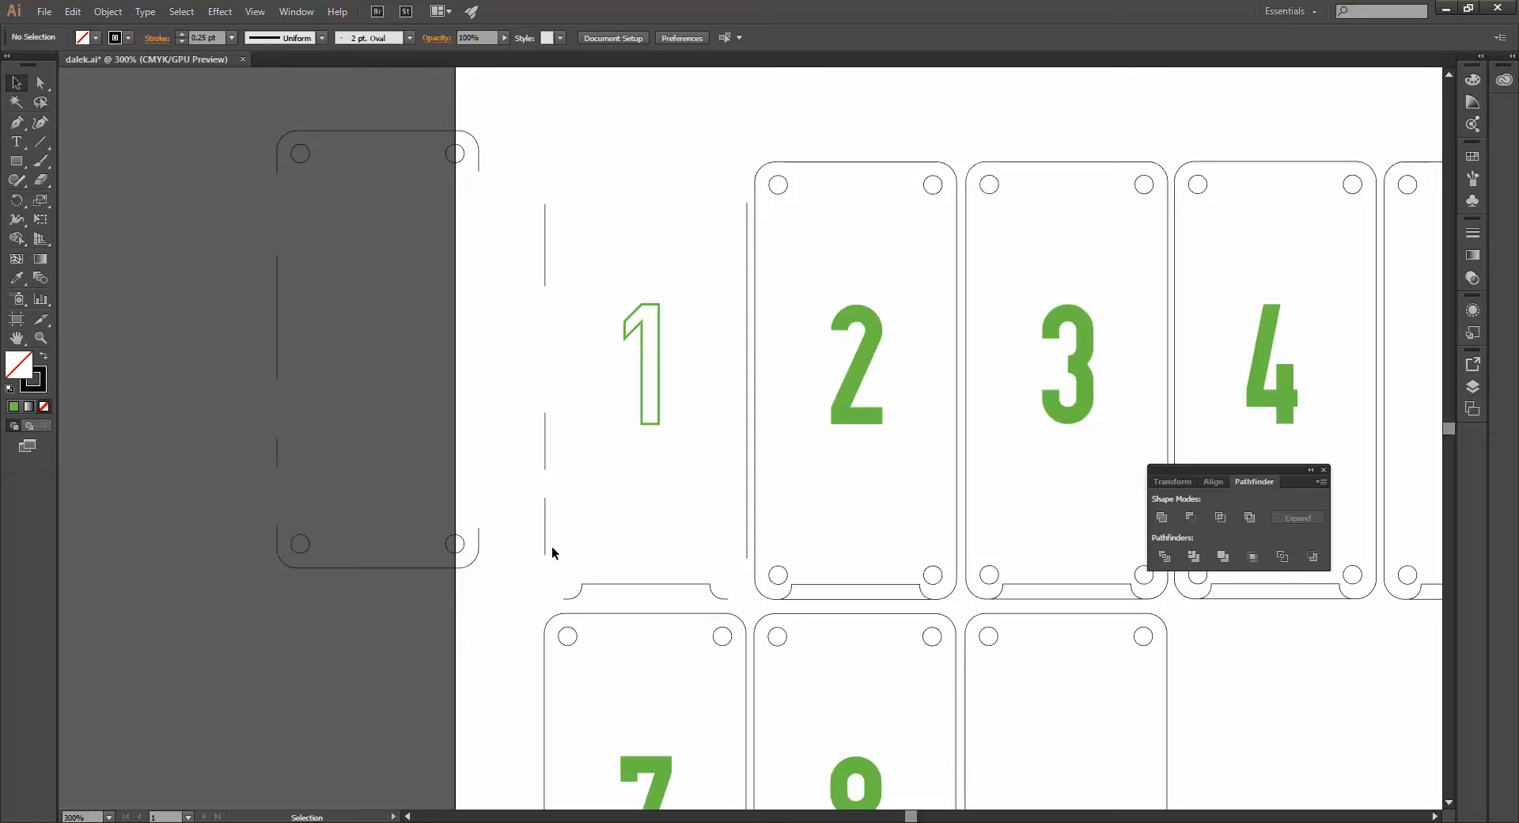
{"action": "mouse_move", "coordinate": [594, 512]}
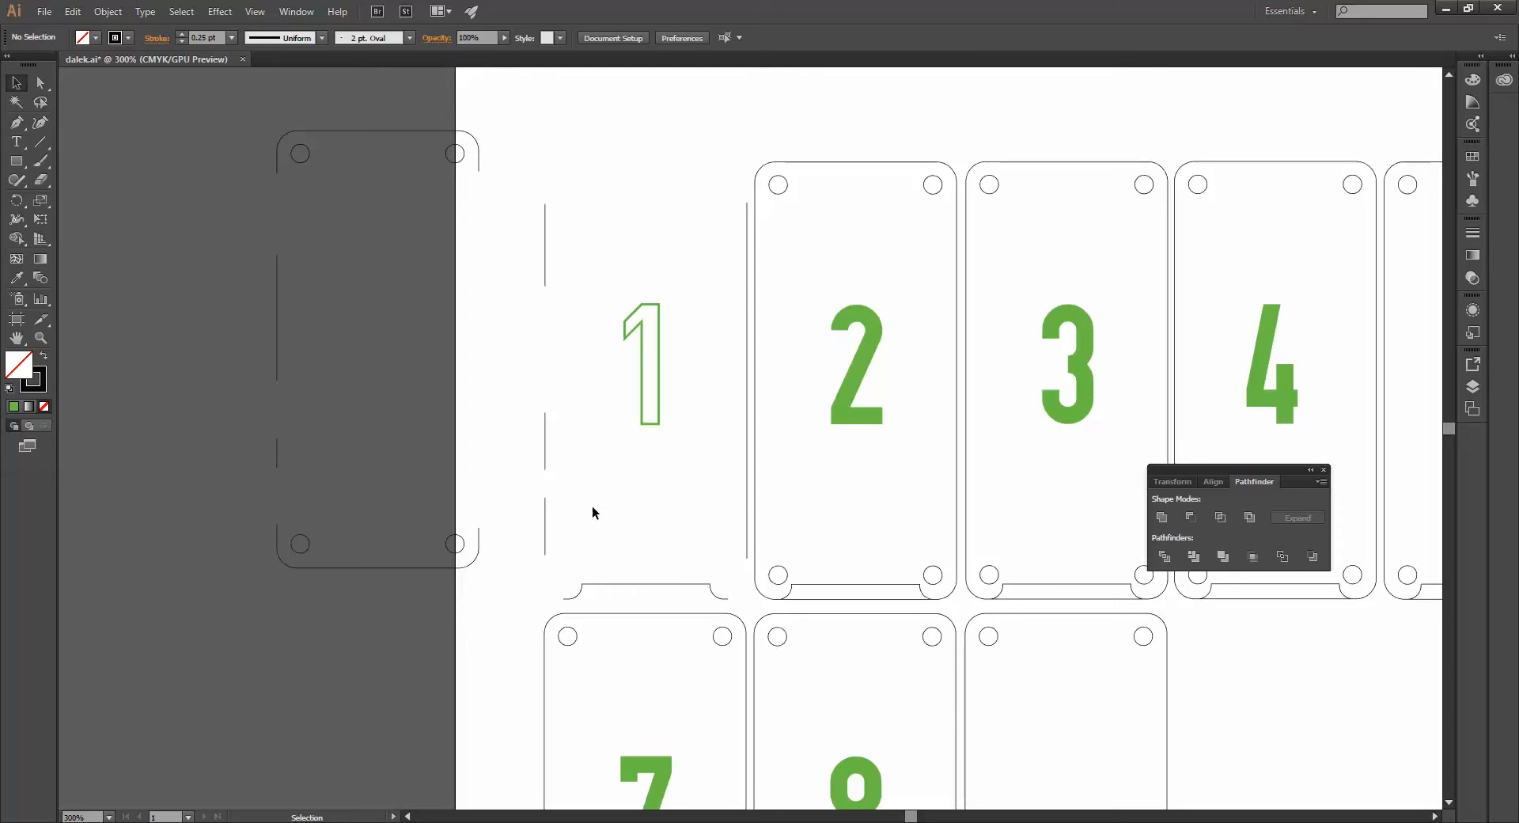
{"action": "mouse_move", "coordinate": [594, 466]}
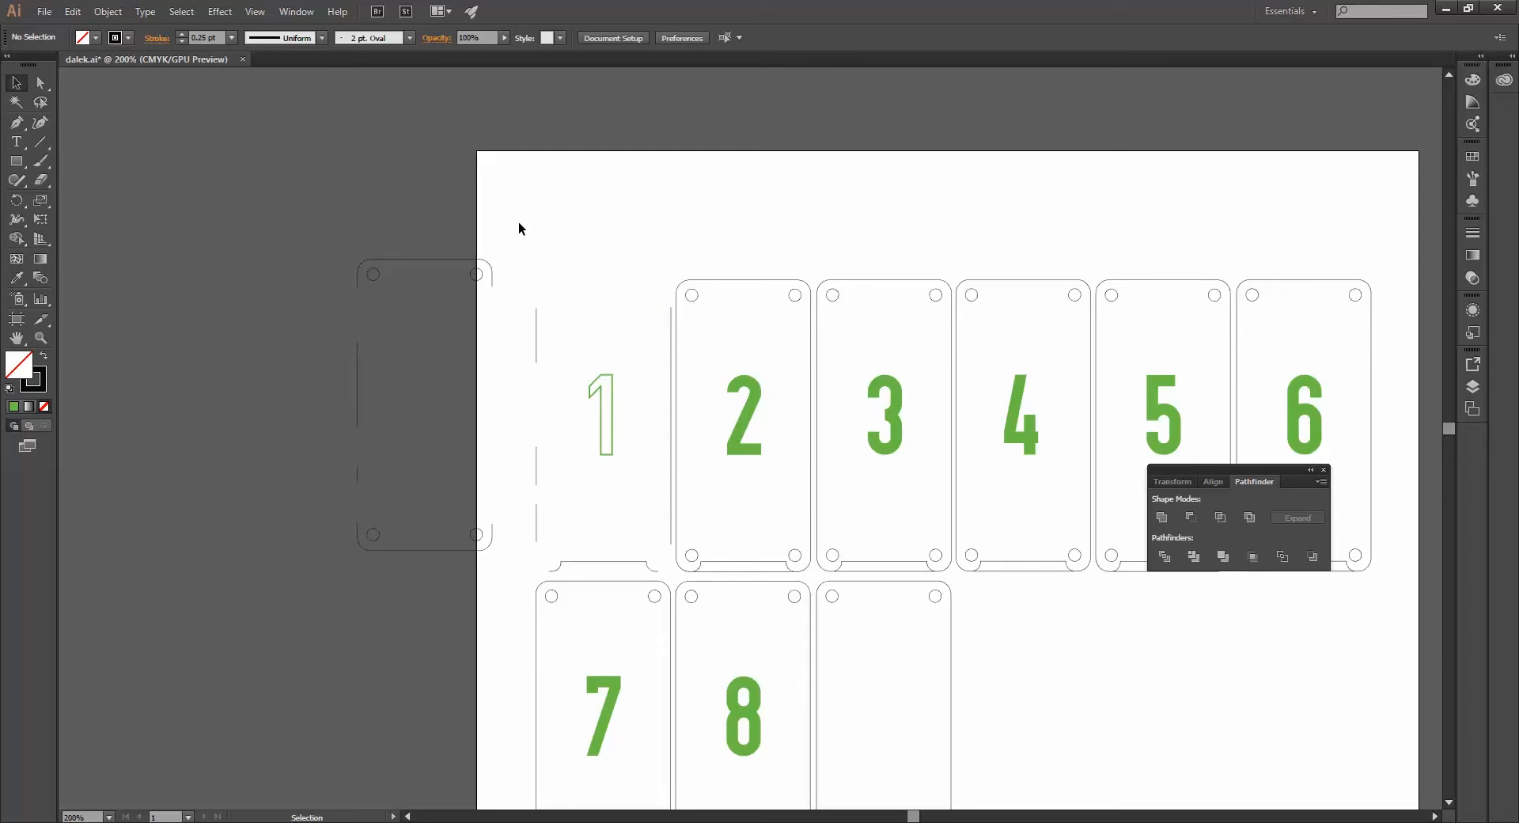
{"action": "mouse_move", "coordinate": [312, 208]}
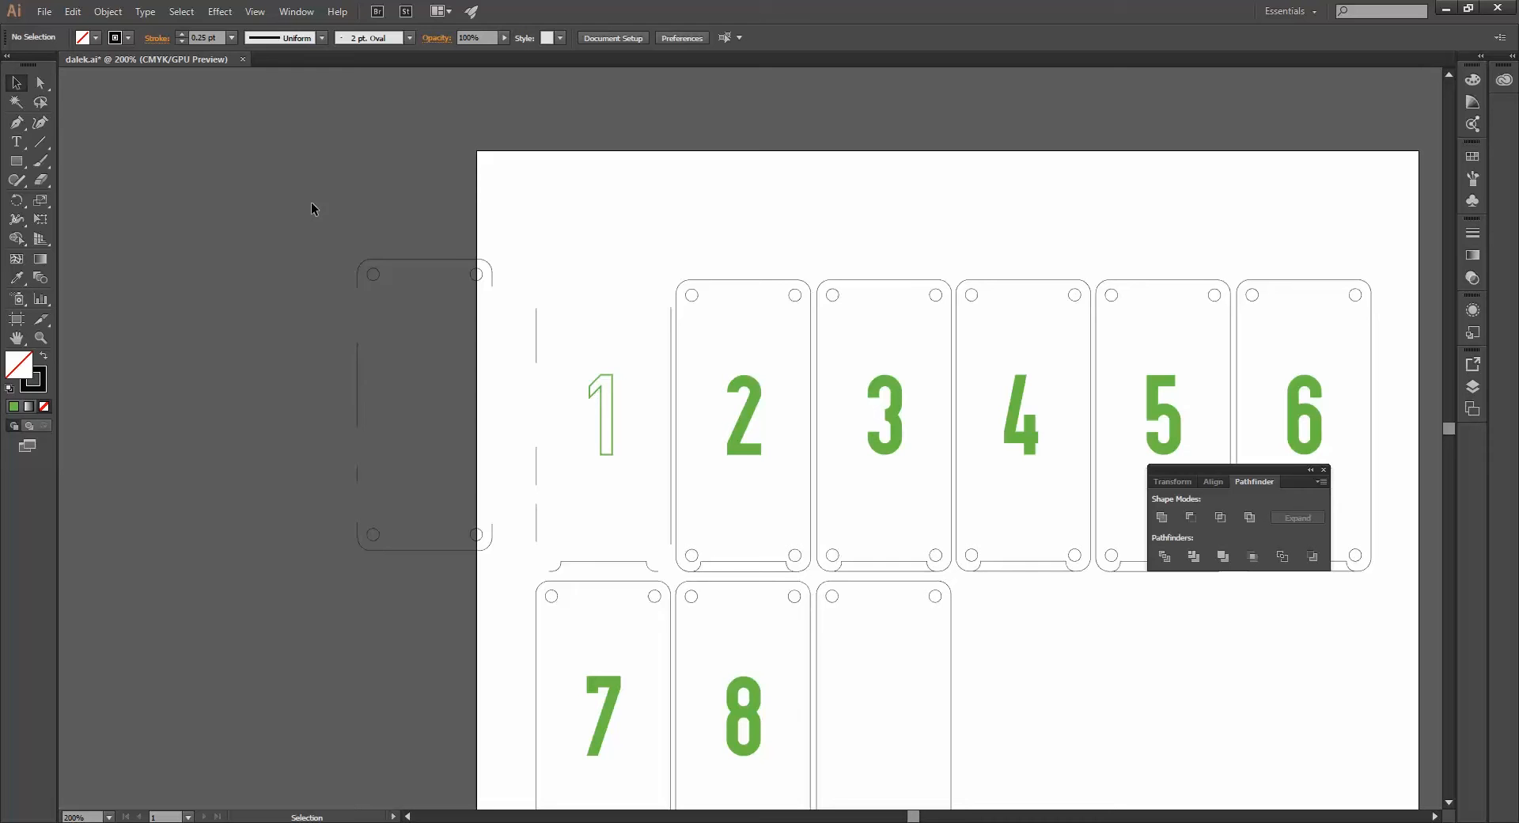
{"action": "mouse_move", "coordinate": [402, 271]}
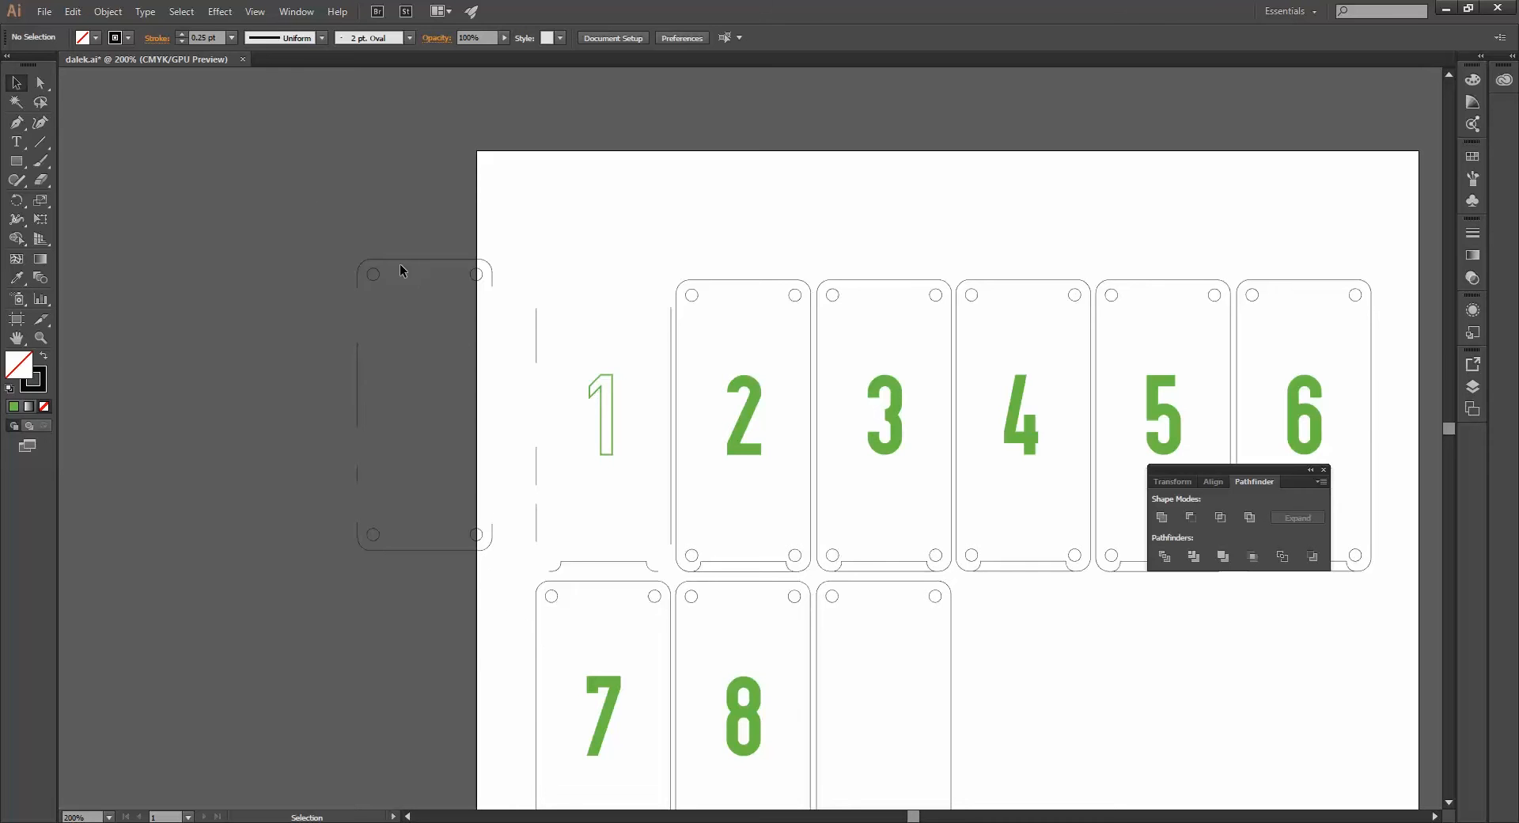
{"action": "mouse_move", "coordinate": [523, 360]}
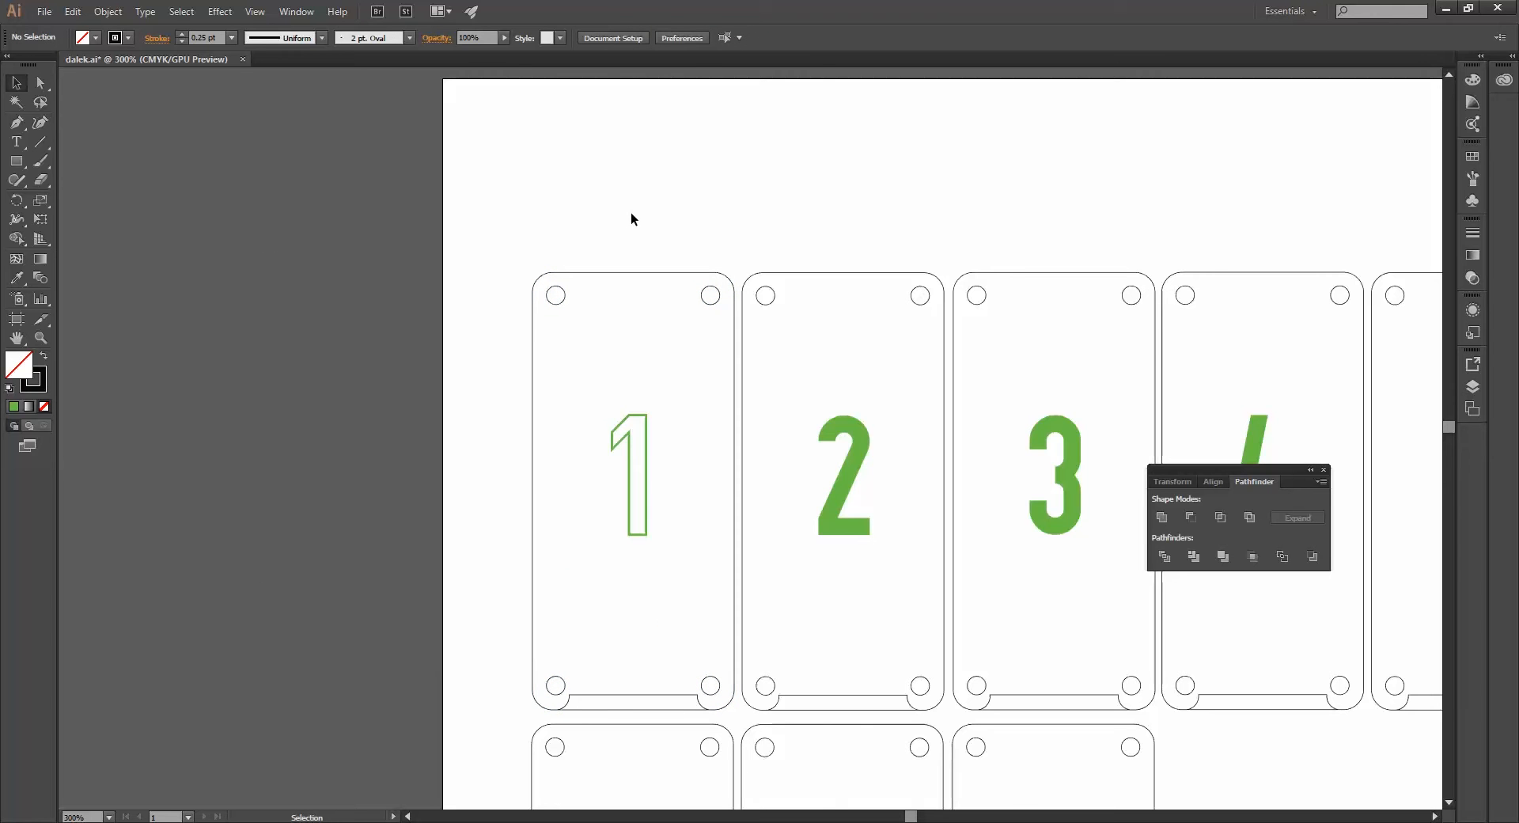
Select all first-card outline pieces except the number 1 and join them into one path.
{"action": "right_click", "coordinate": [633, 475]}
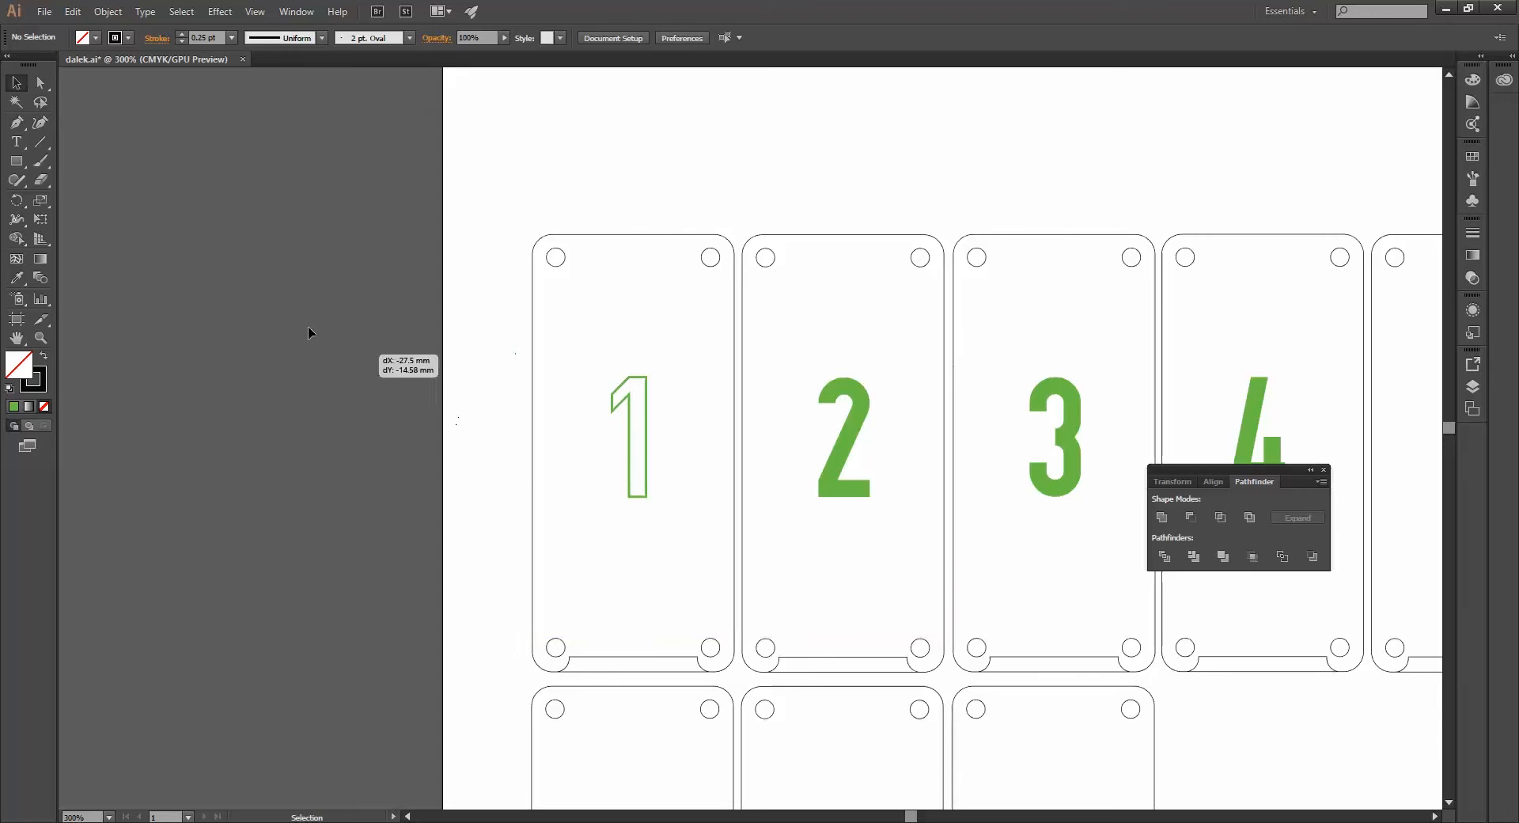
{"action": "left_click", "coordinate": [630, 236]}
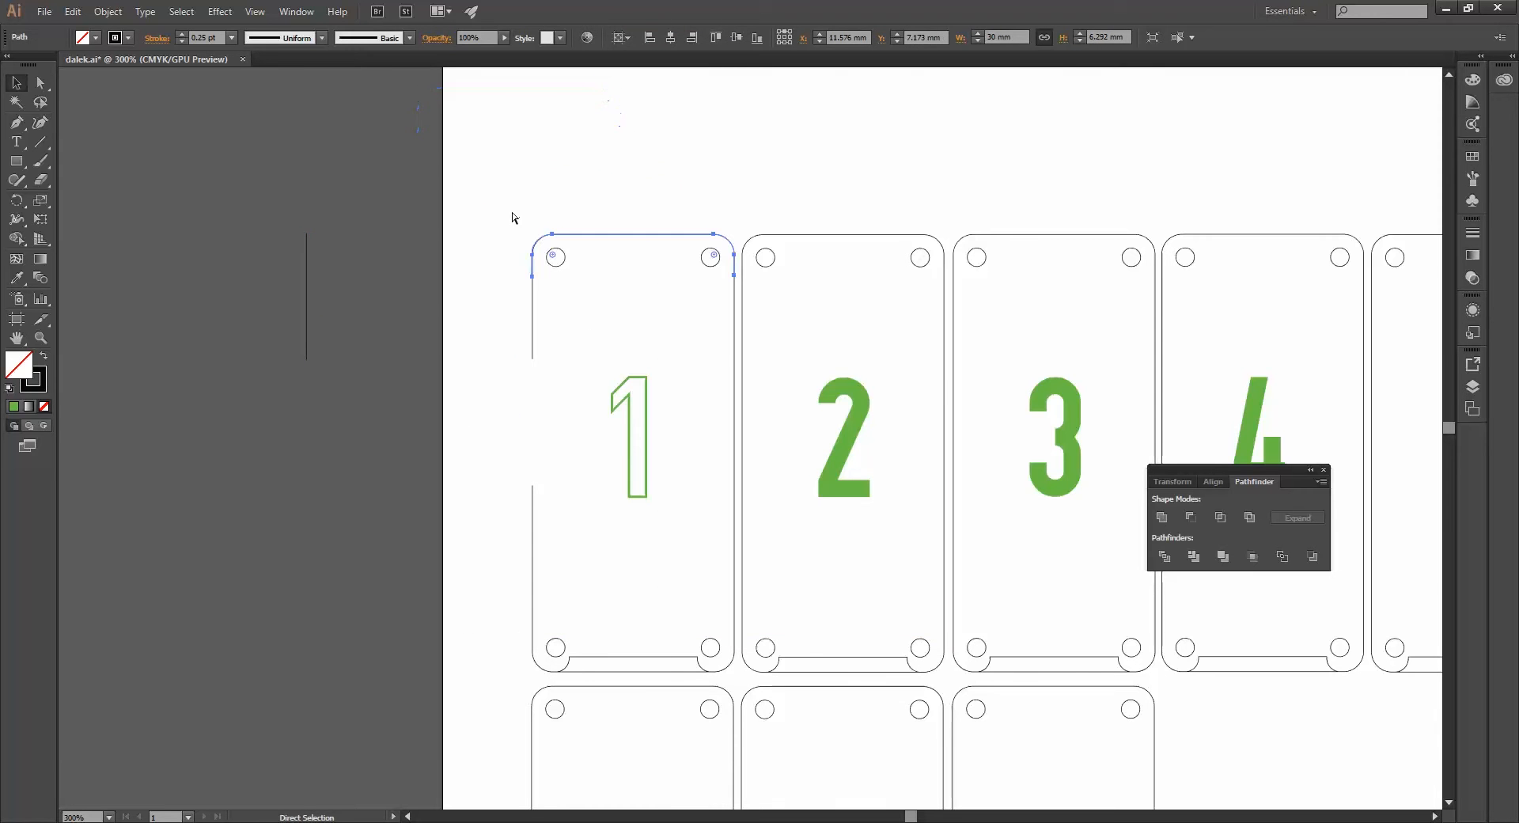
{"action": "left_click", "coordinate": [511, 311]}
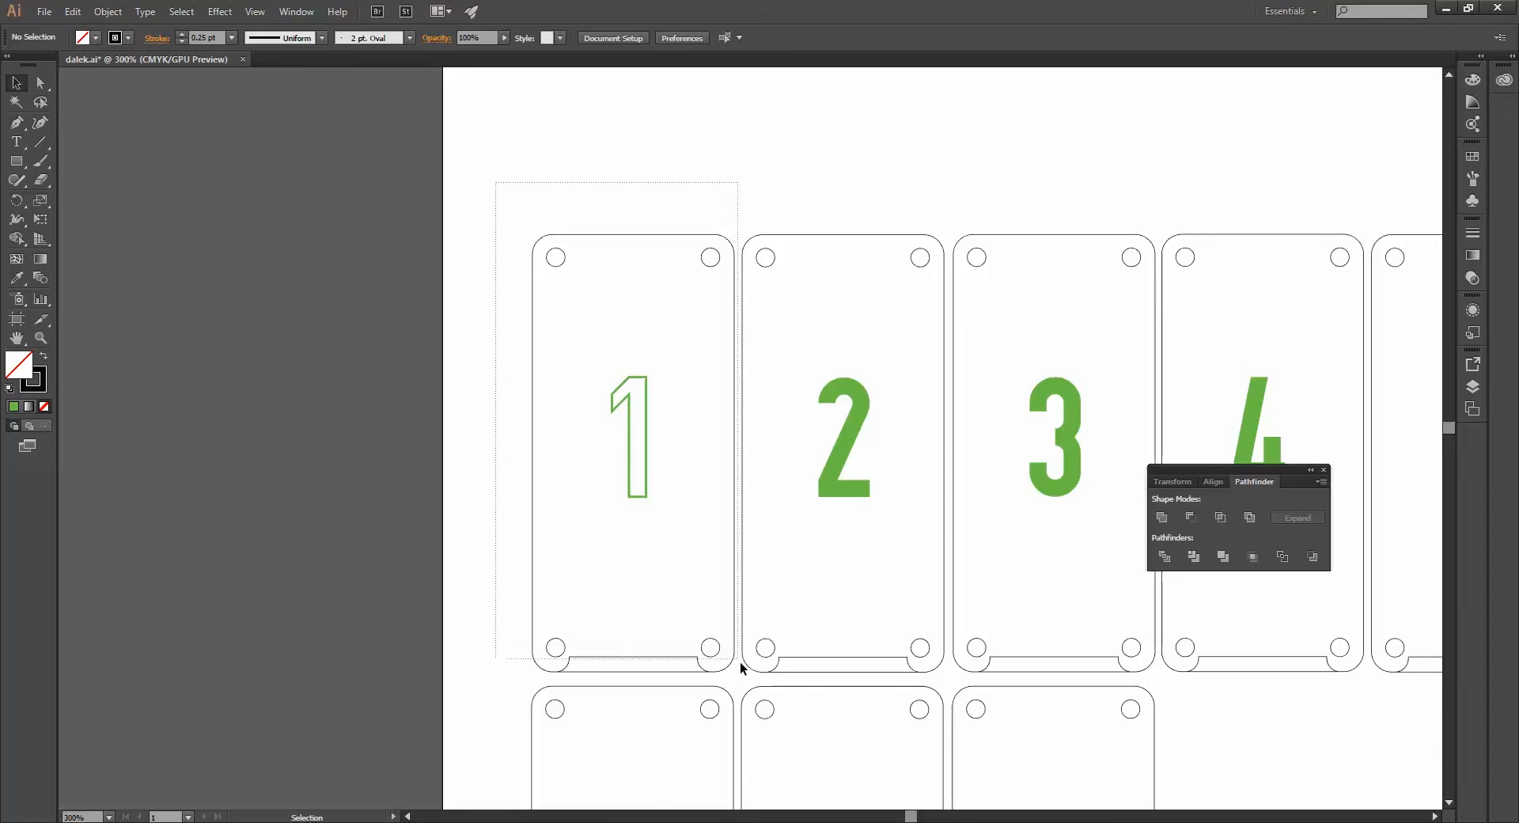
{"action": "left_click", "coordinate": [686, 489]}
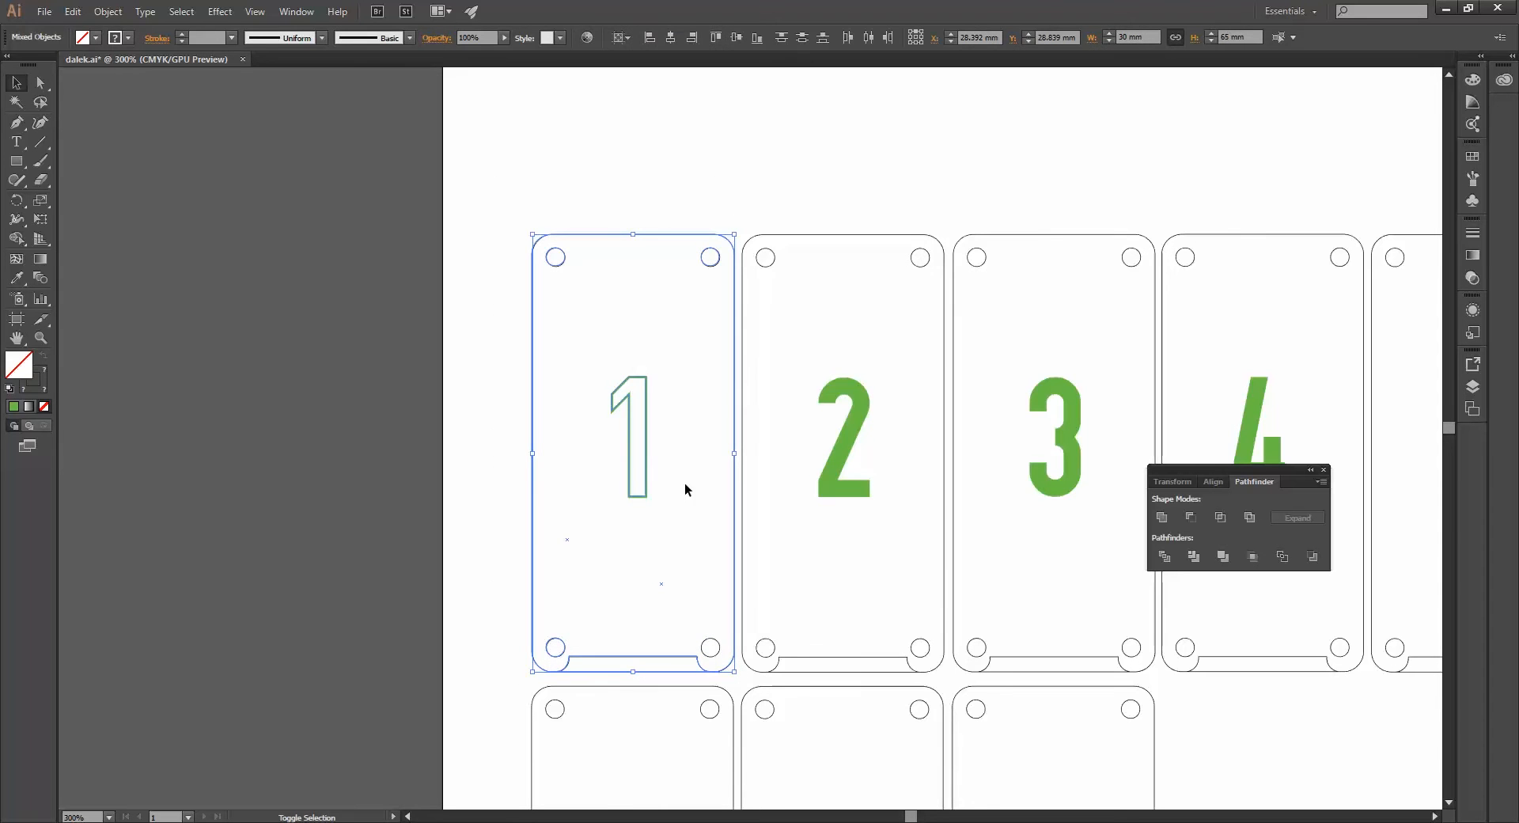
{"action": "left_click", "coordinate": [711, 258]}
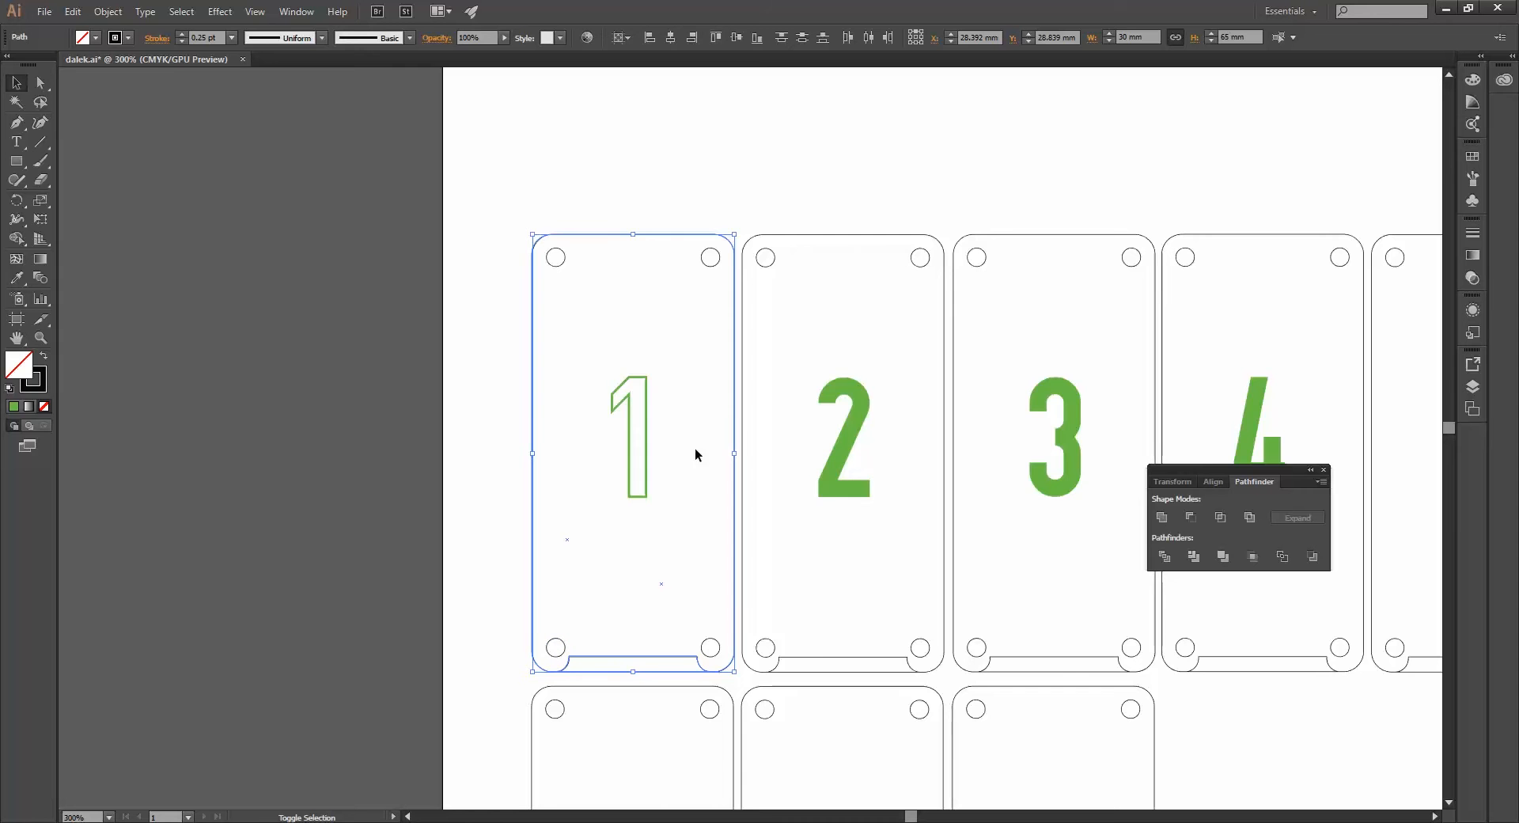
{"action": "right_click", "coordinate": [695, 455]}
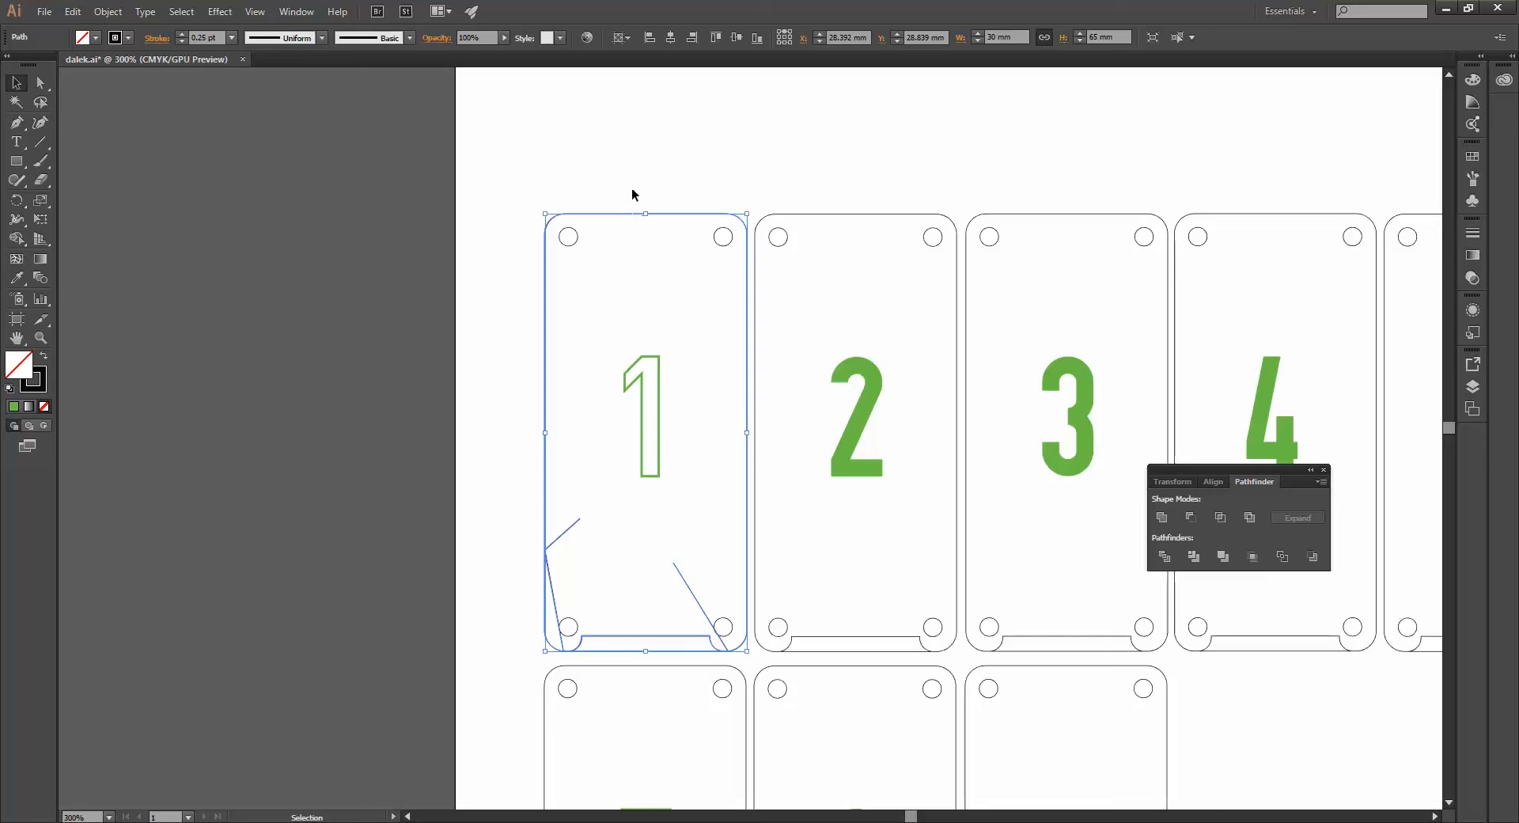
Shift the joined card 1 outline off and back to expose stray diagonal segments.
{"action": "left_click_drag", "start_coordinate": [645, 430], "coordinate": [290, 378]}
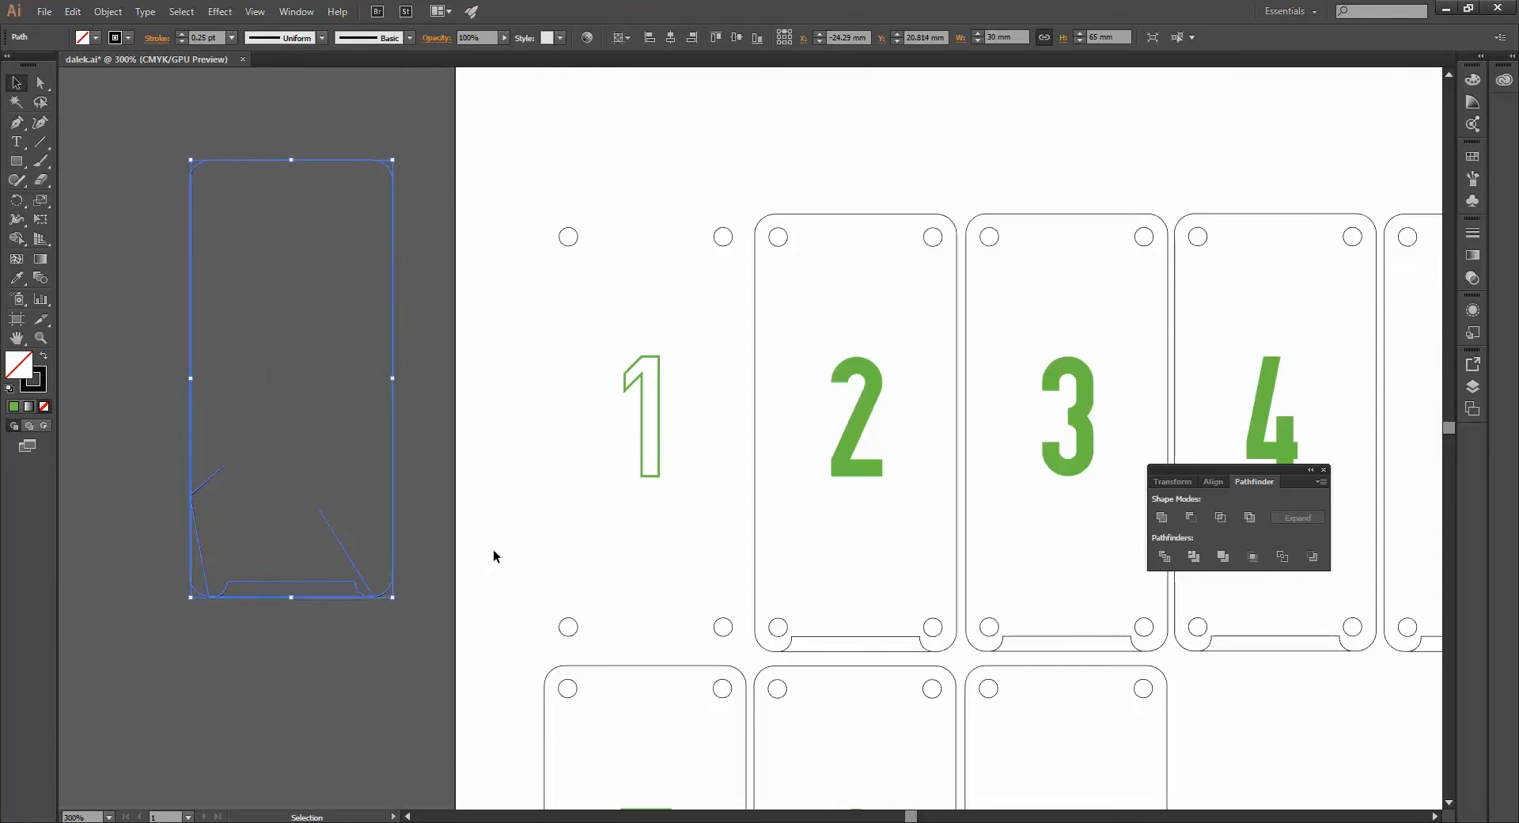
{"action": "left_click_drag", "start_coordinate": [291, 378], "coordinate": [644, 432]}
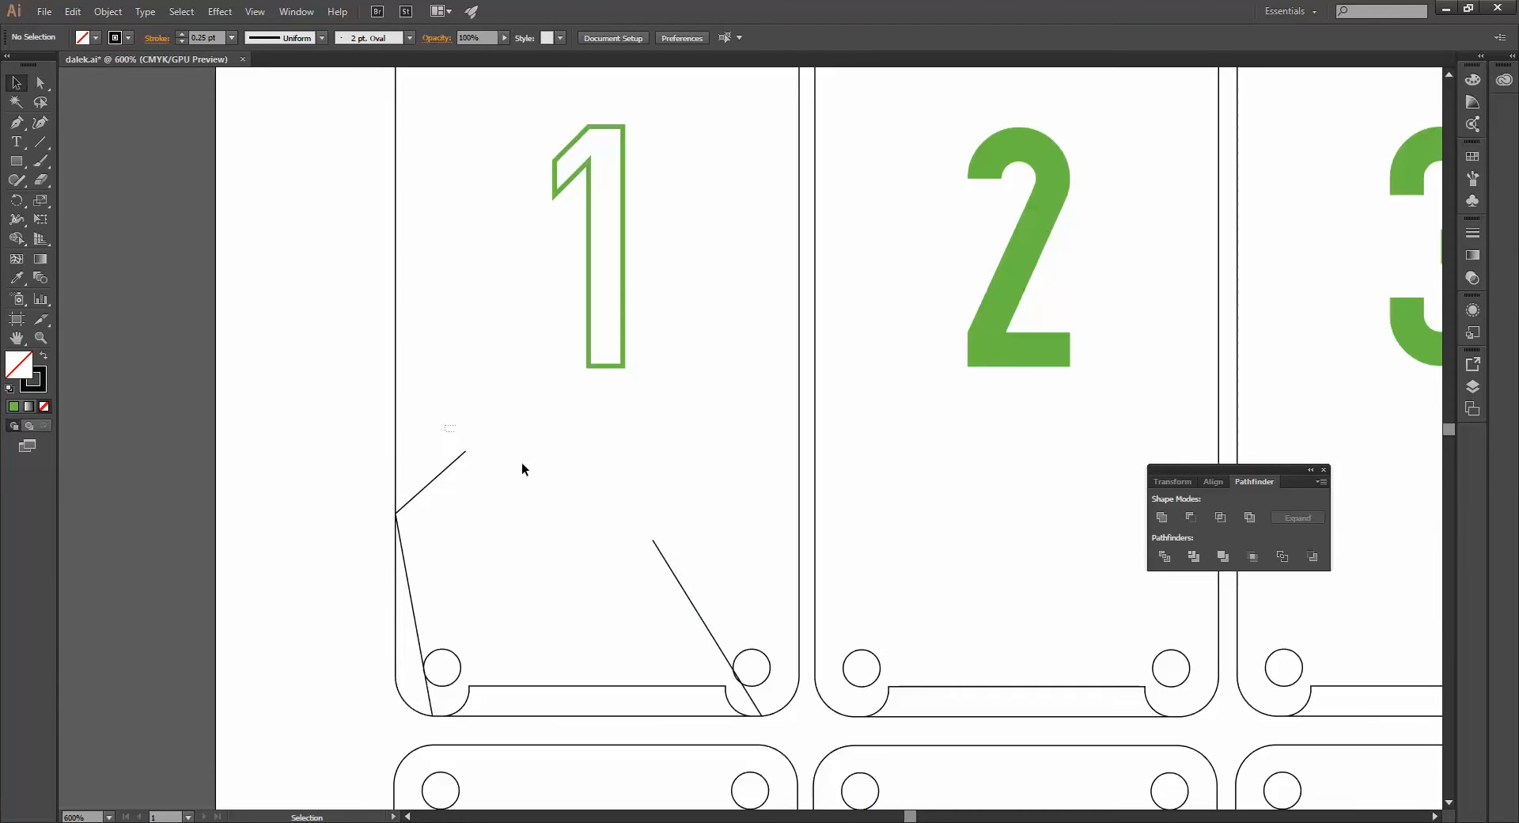
{"action": "mouse_move", "coordinate": [437, 427]}
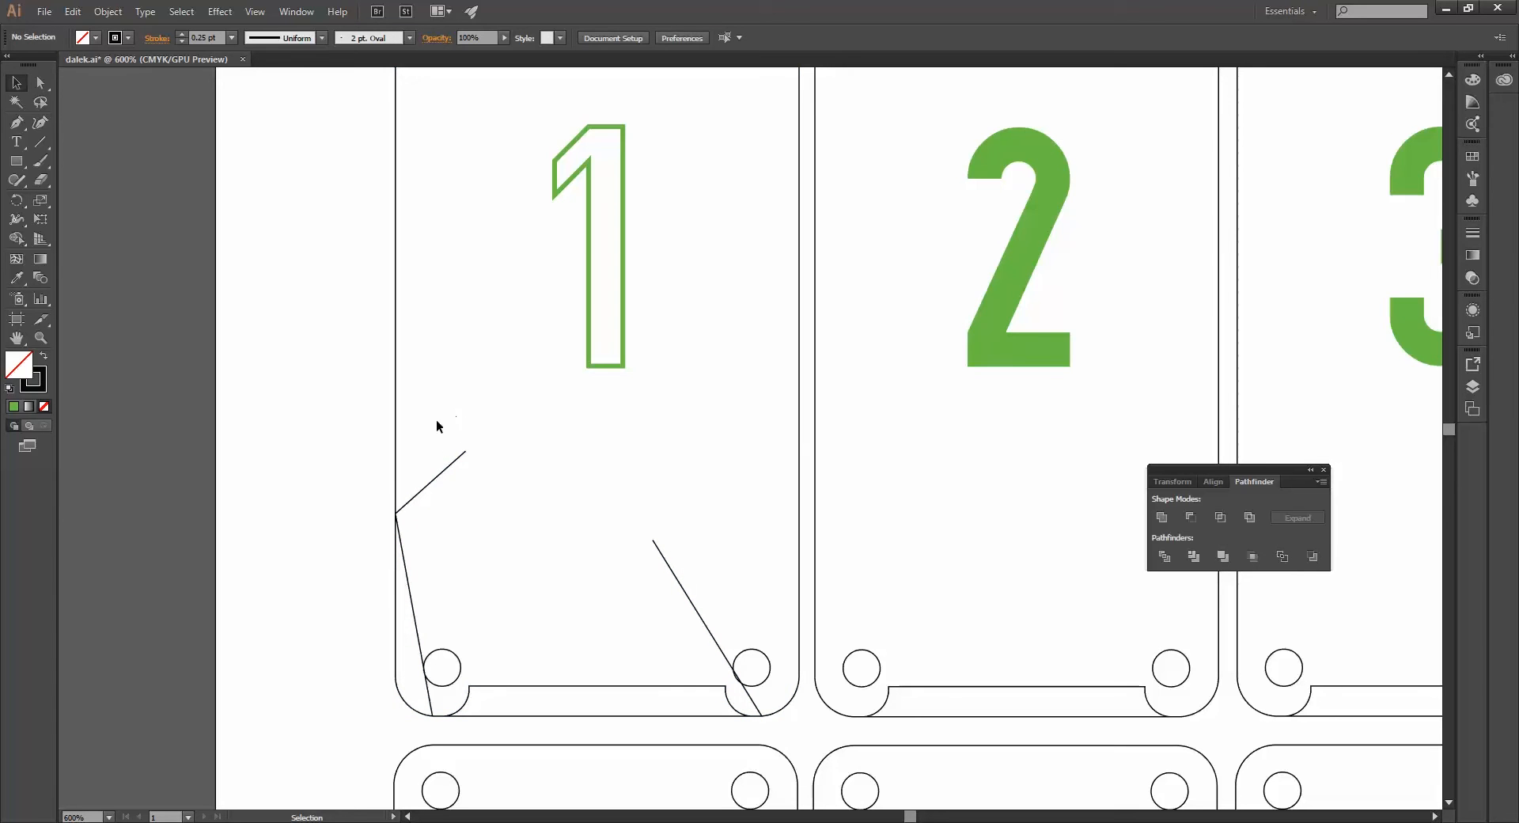
{"action": "left_click", "coordinate": [40, 83]}
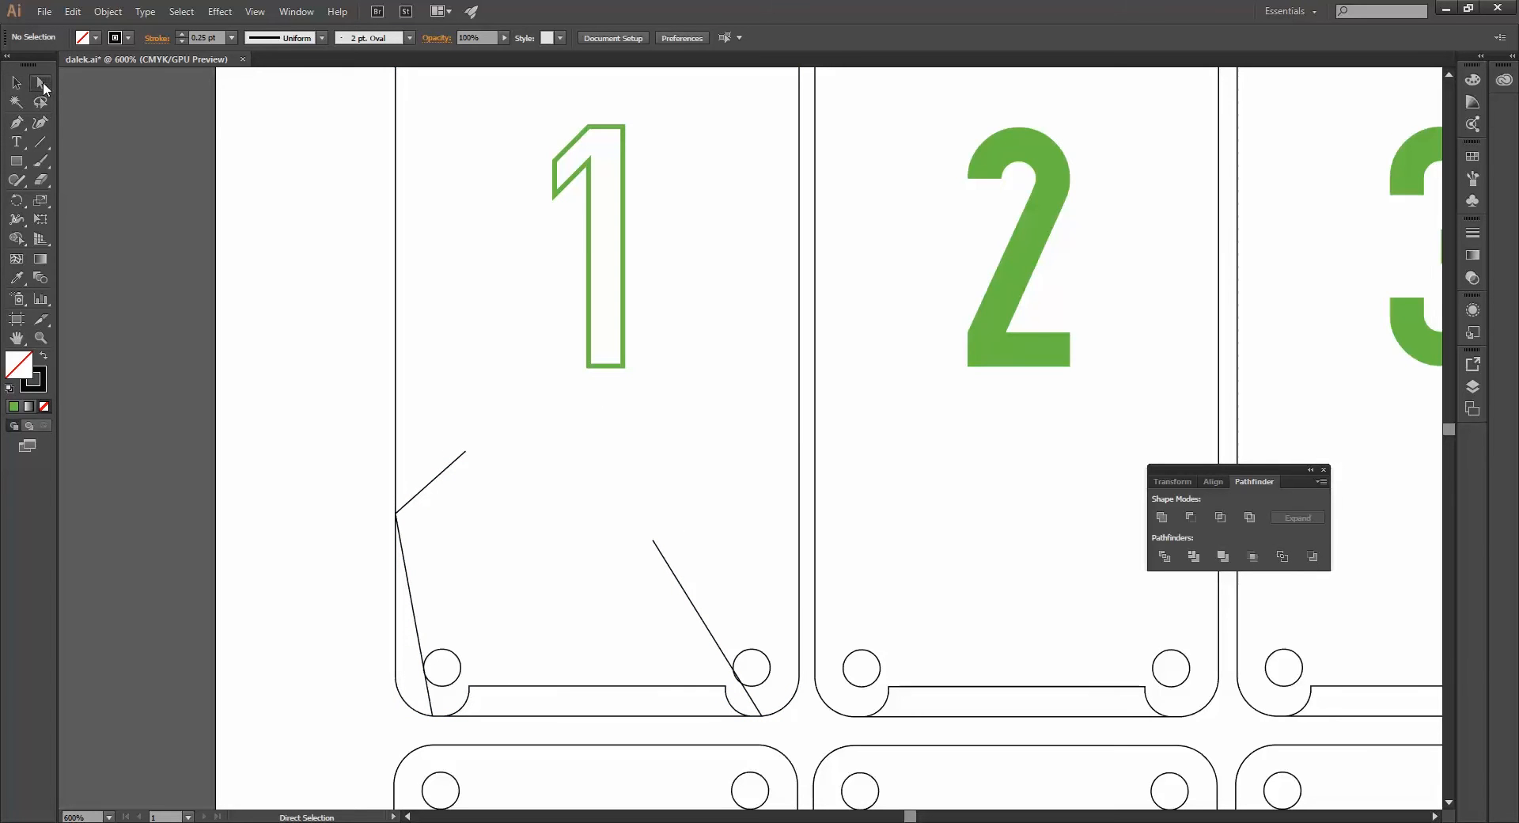
{"action": "mouse_move", "coordinate": [467, 426]}
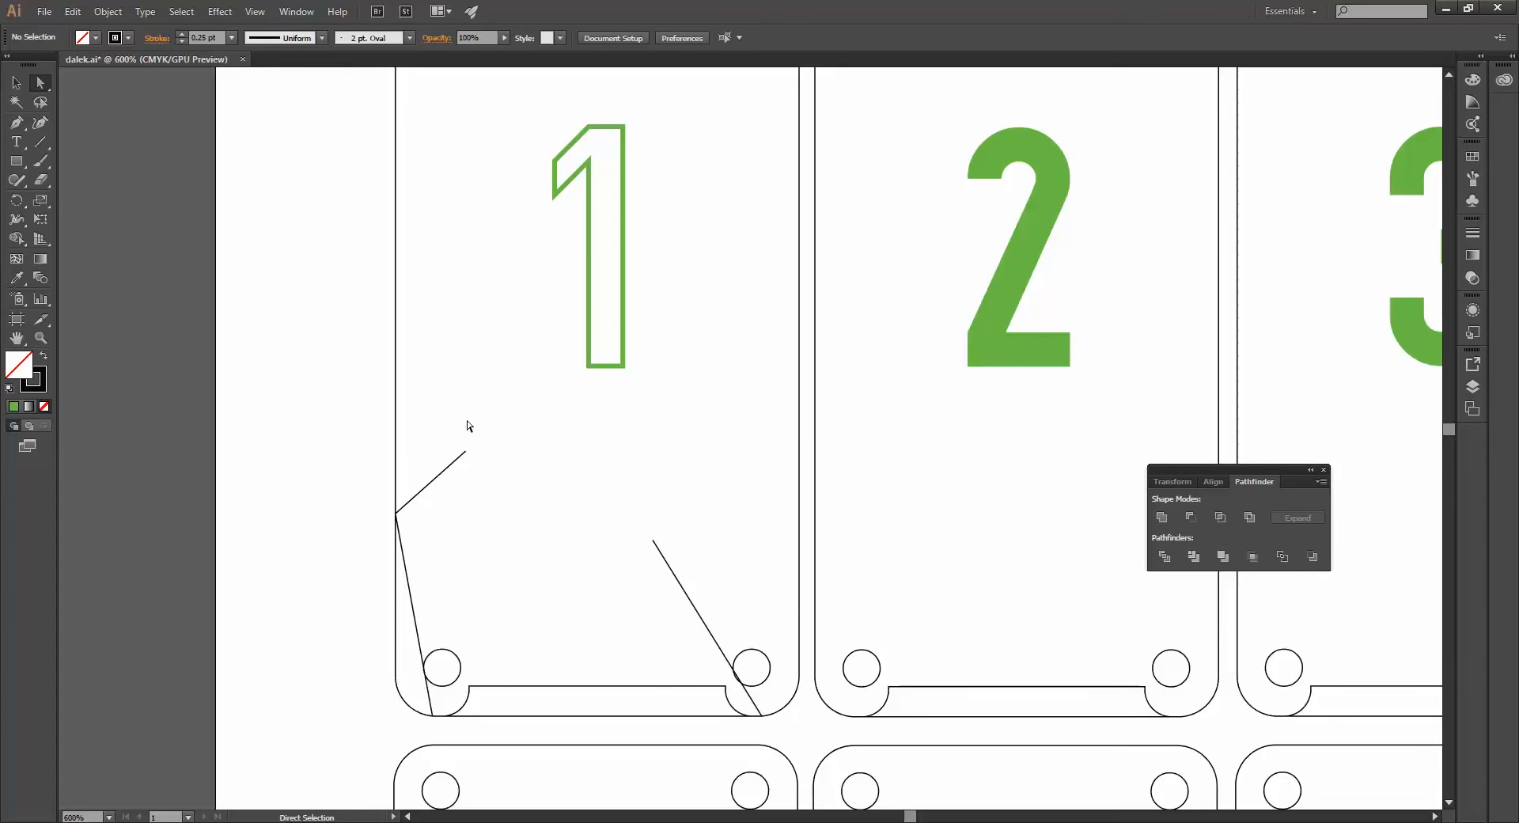
{"action": "mouse_move", "coordinate": [457, 437]}
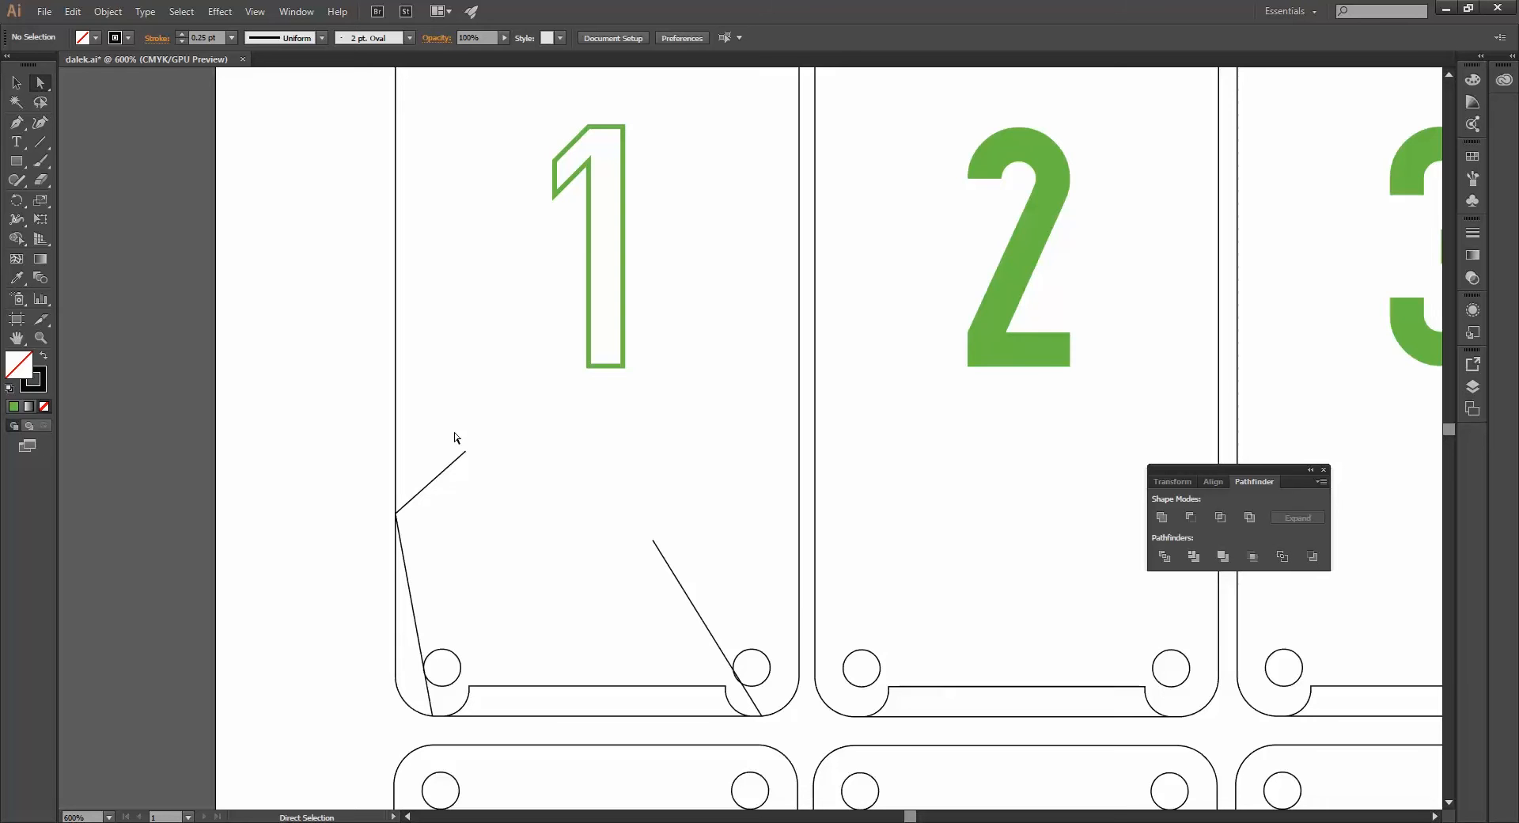
{"action": "mouse_move", "coordinate": [448, 439]}
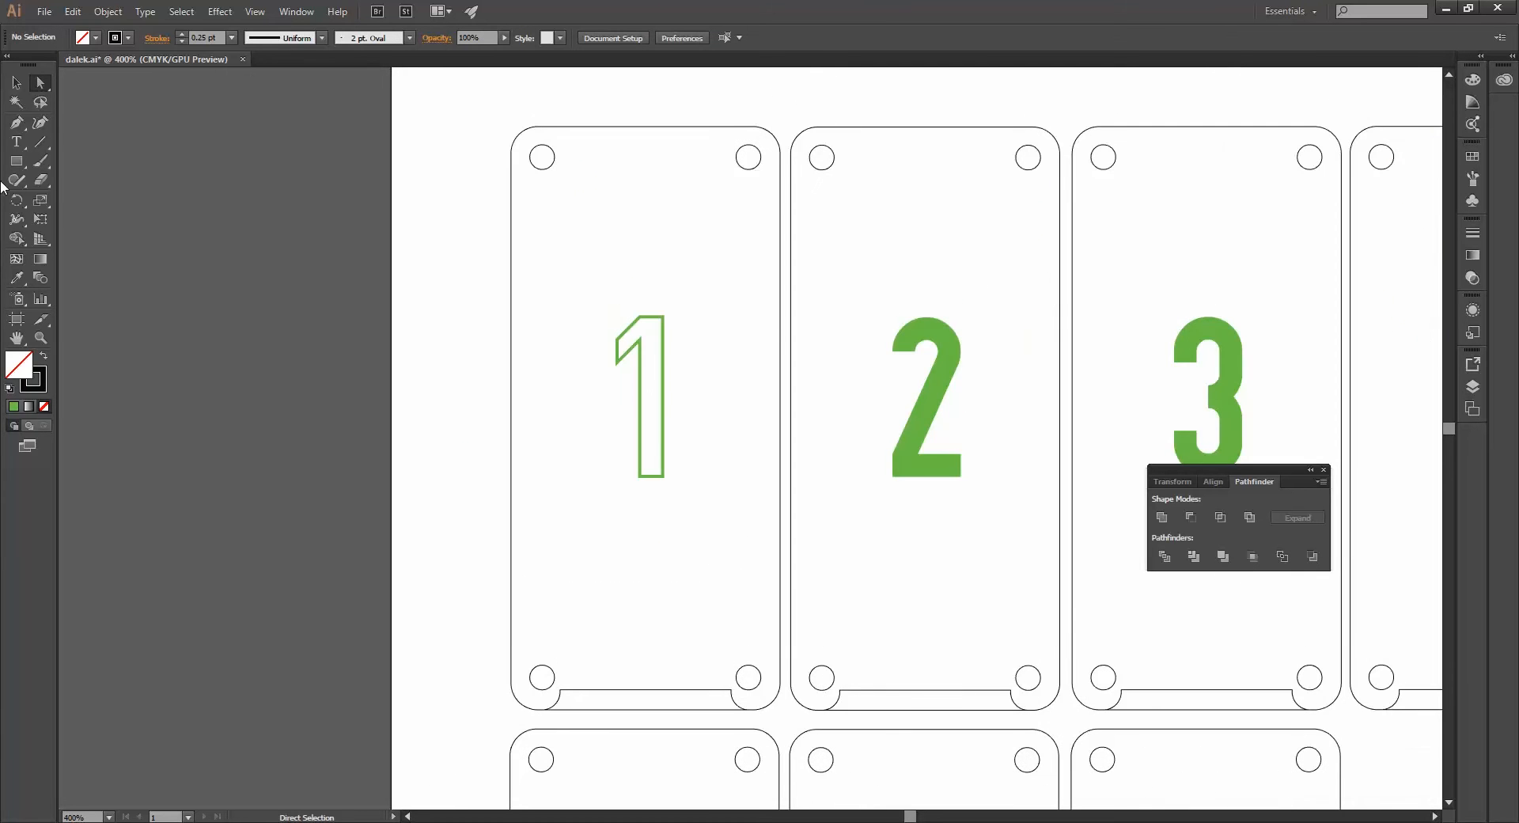
Select card 1's outline path and remove the stray lower-left segment.
{"action": "left_click", "coordinate": [644, 407]}
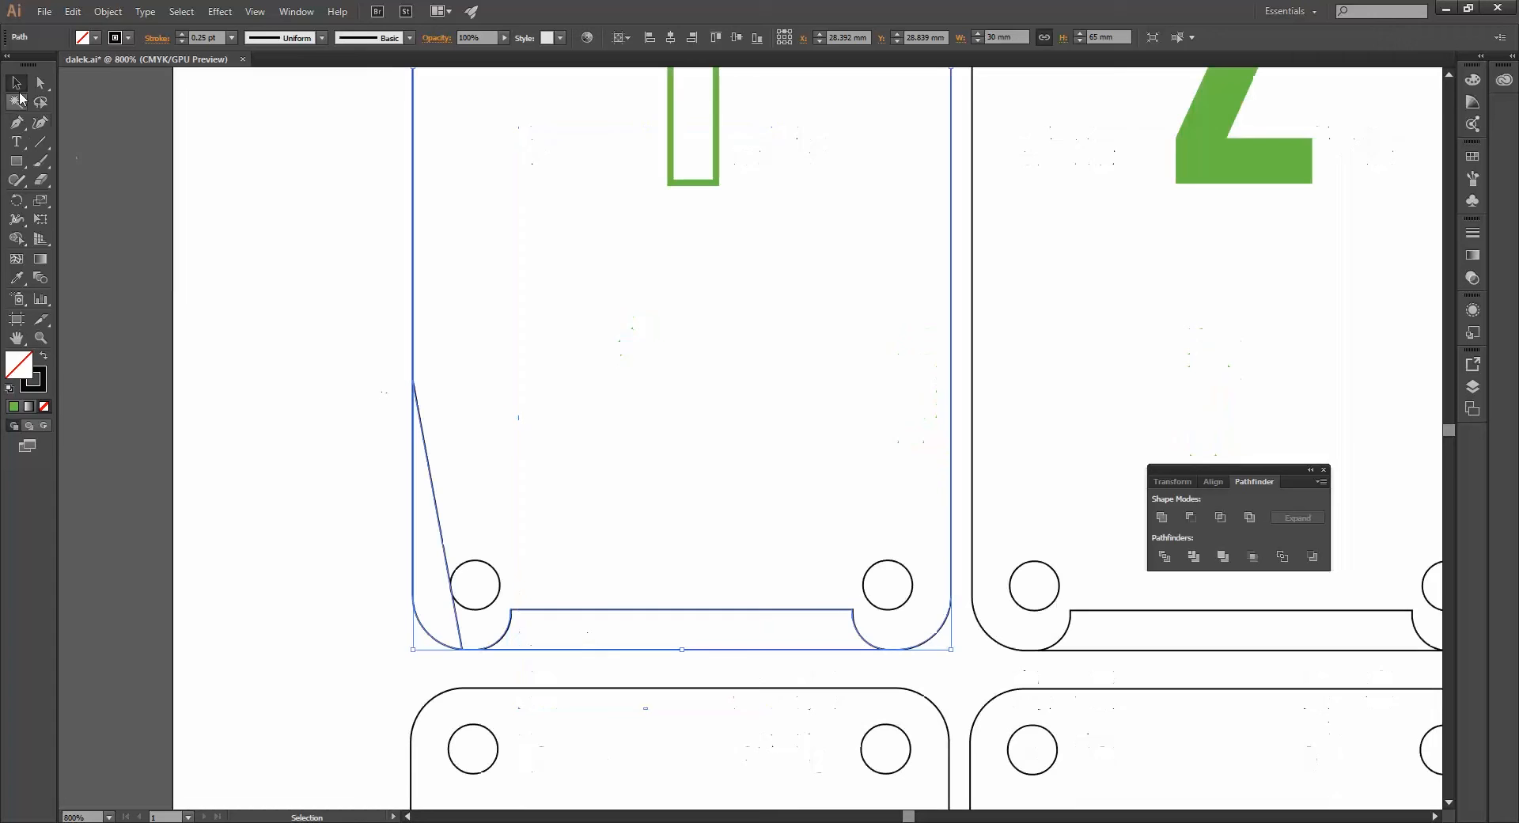
{"action": "left_click", "coordinate": [40, 83]}
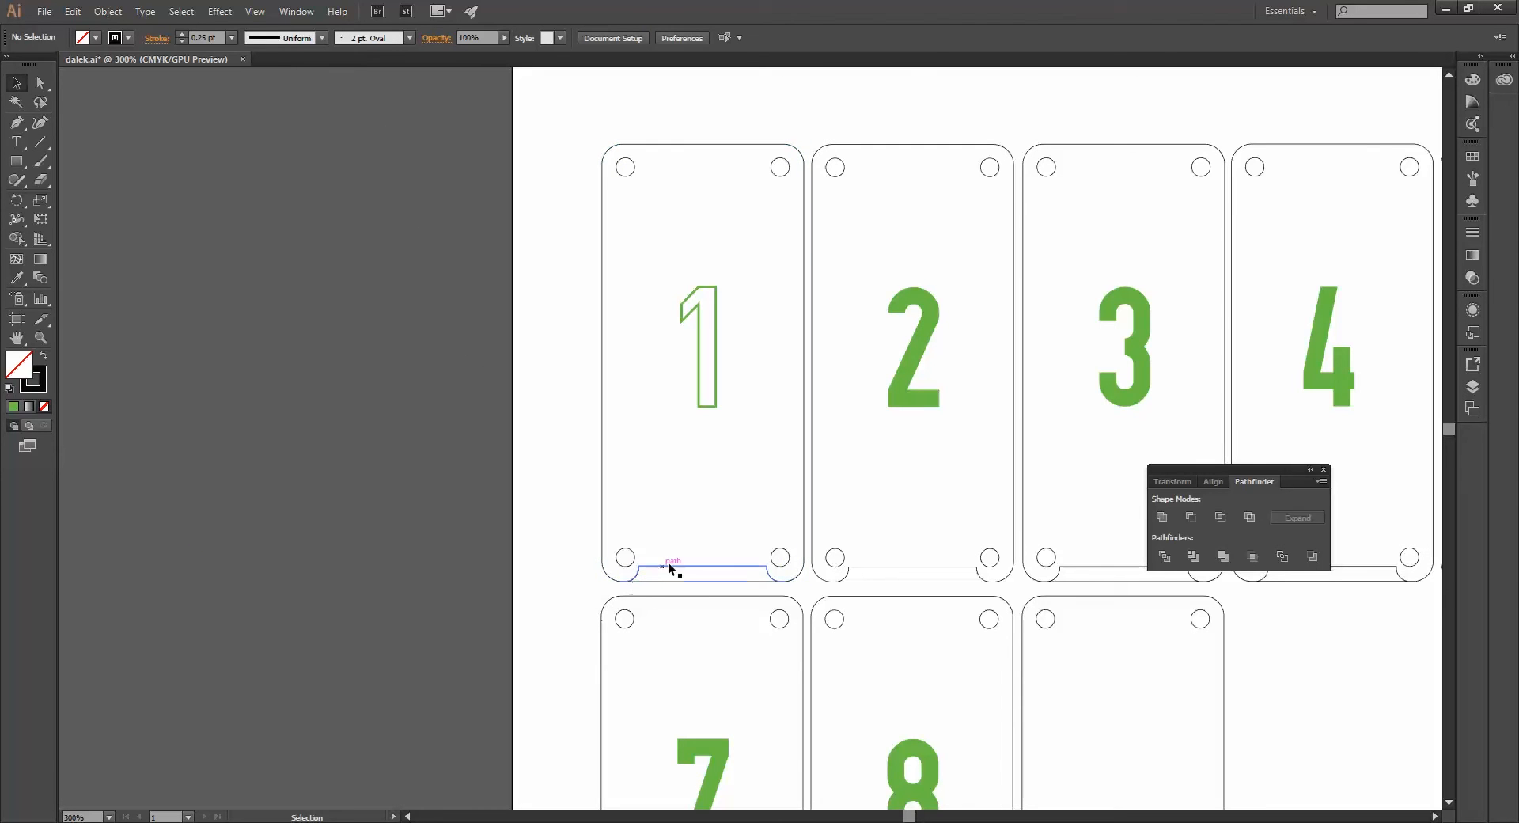
{"action": "mouse_move", "coordinate": [811, 543]}
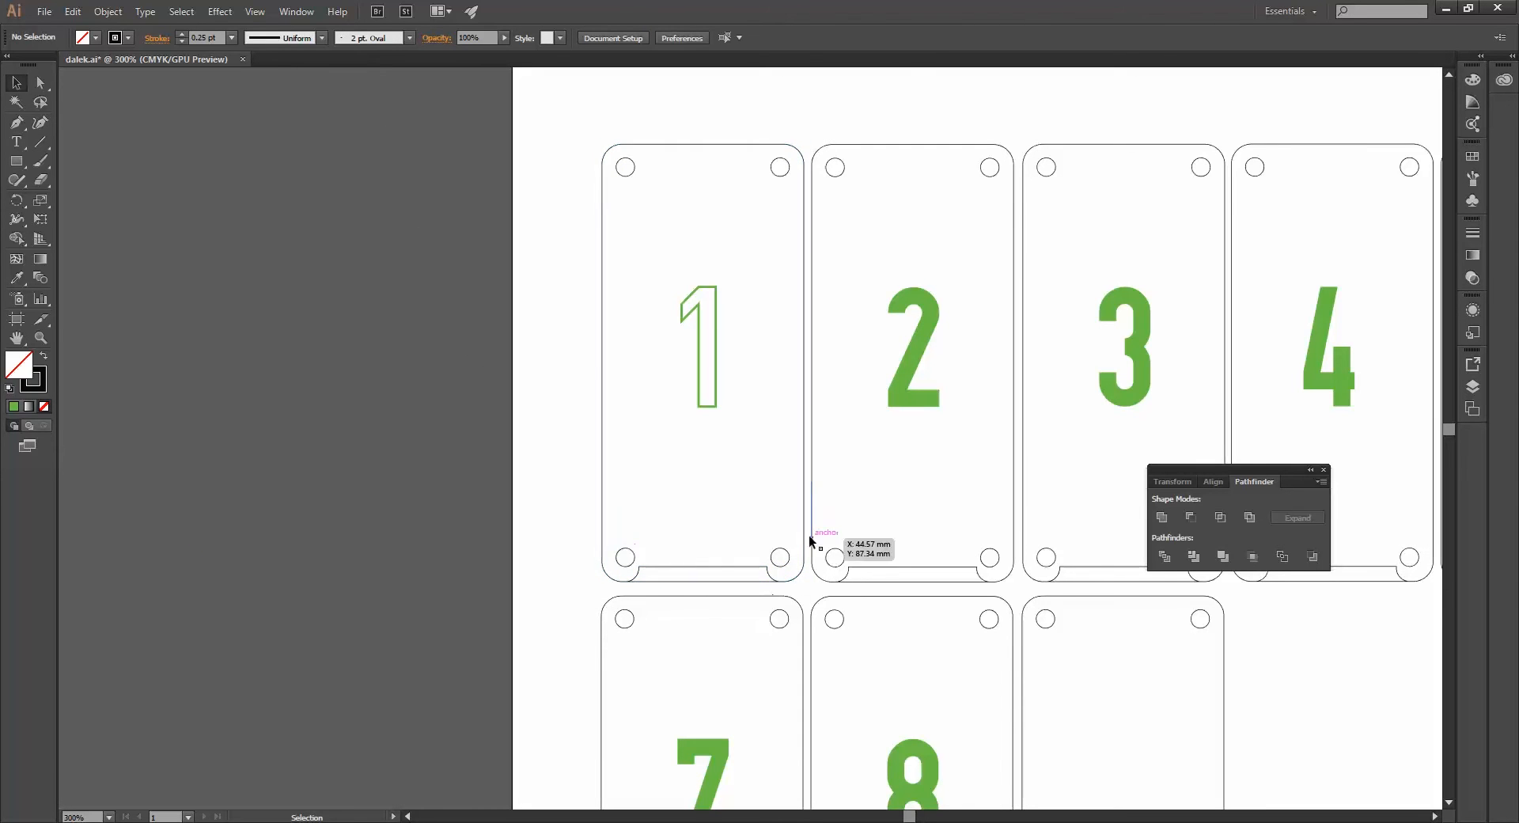
Select card 1's pieces and apply Object > Ungroup.
{"action": "left_click", "coordinate": [746, 481]}
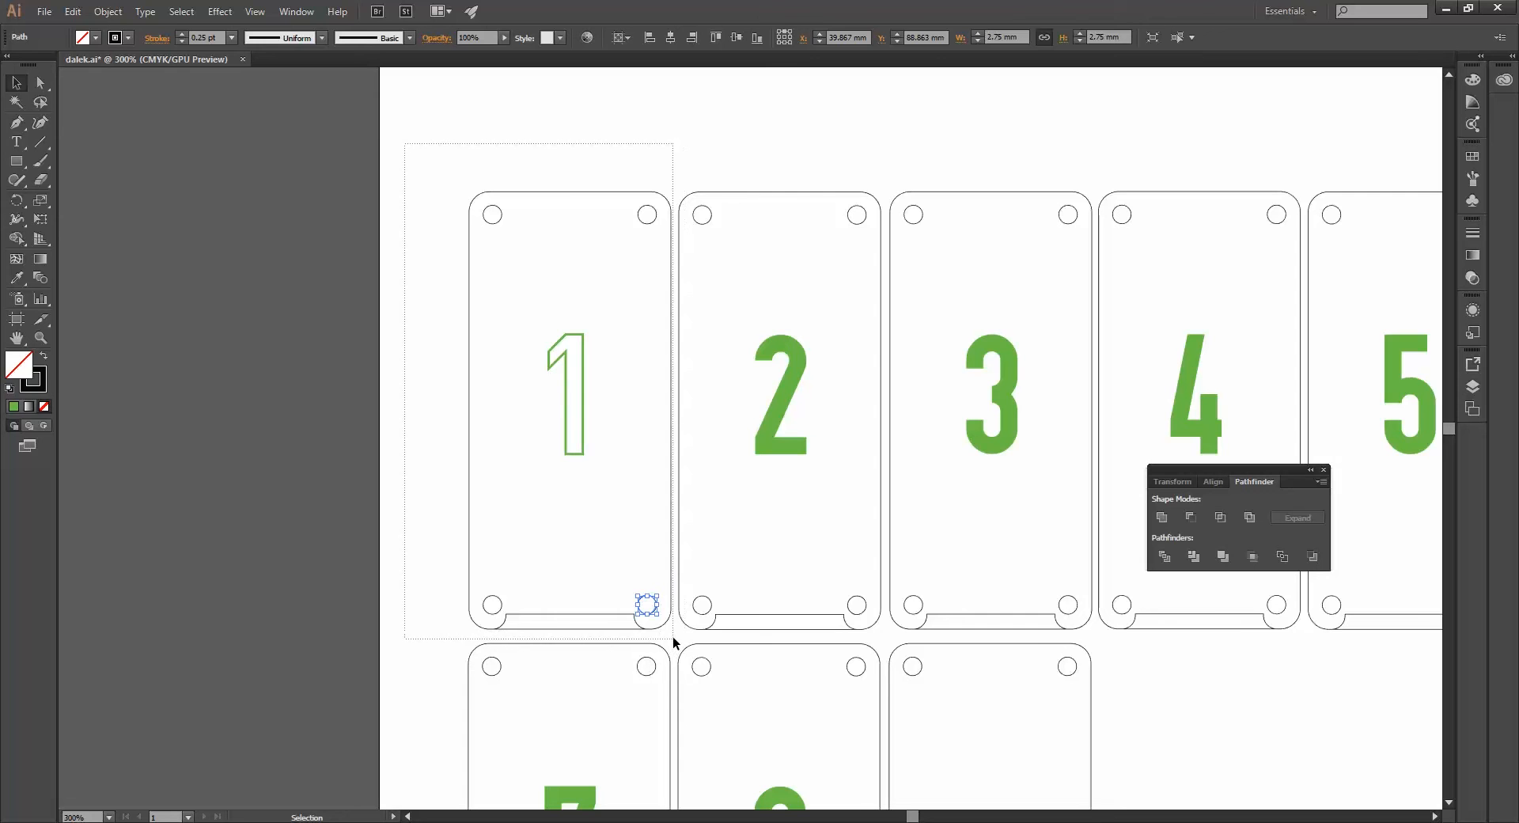
{"action": "left_click", "coordinate": [107, 10]}
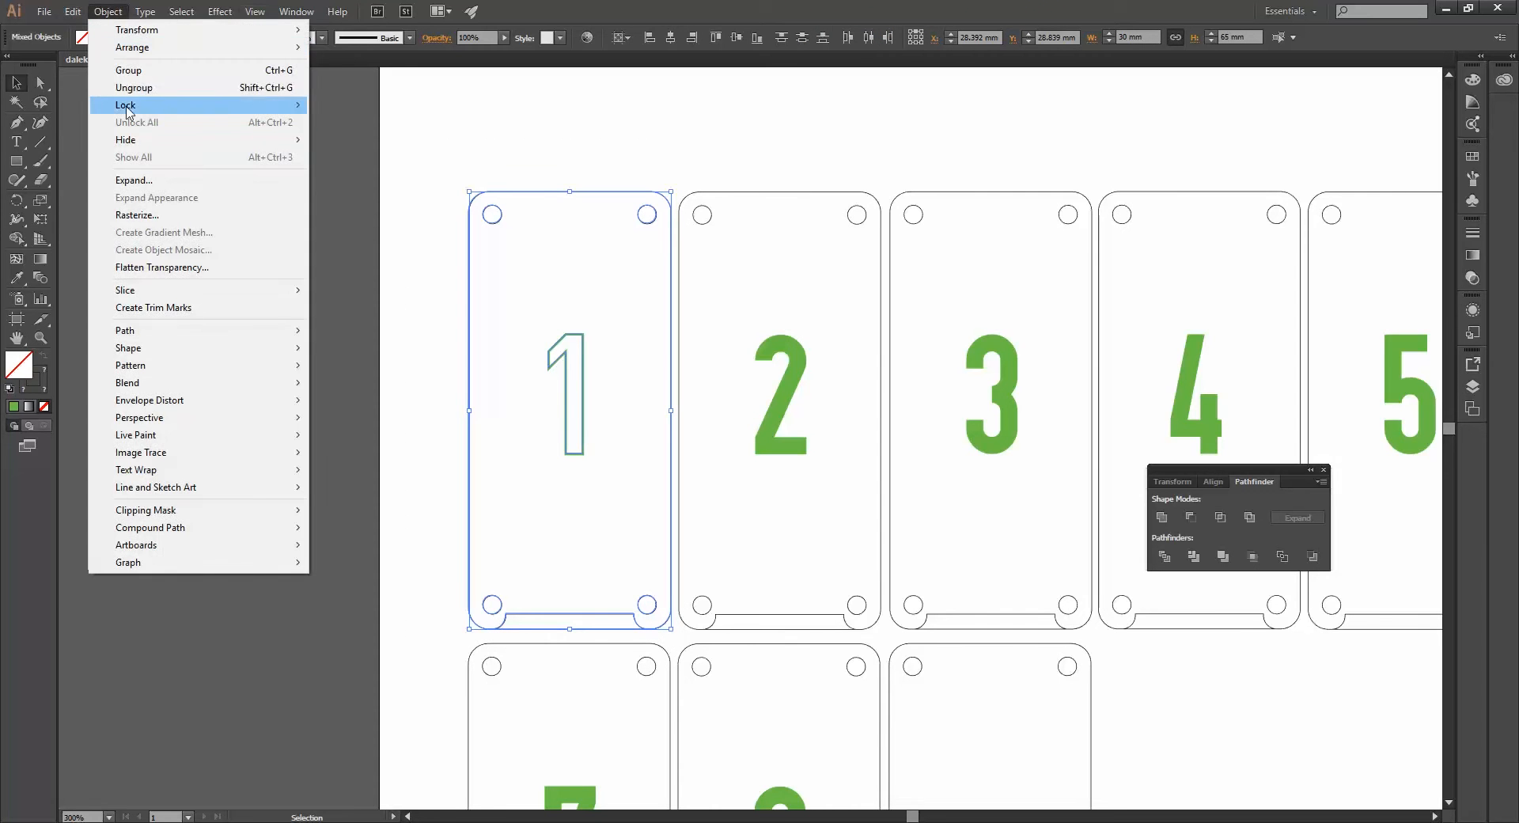
{"action": "mouse_move", "coordinate": [134, 87]}
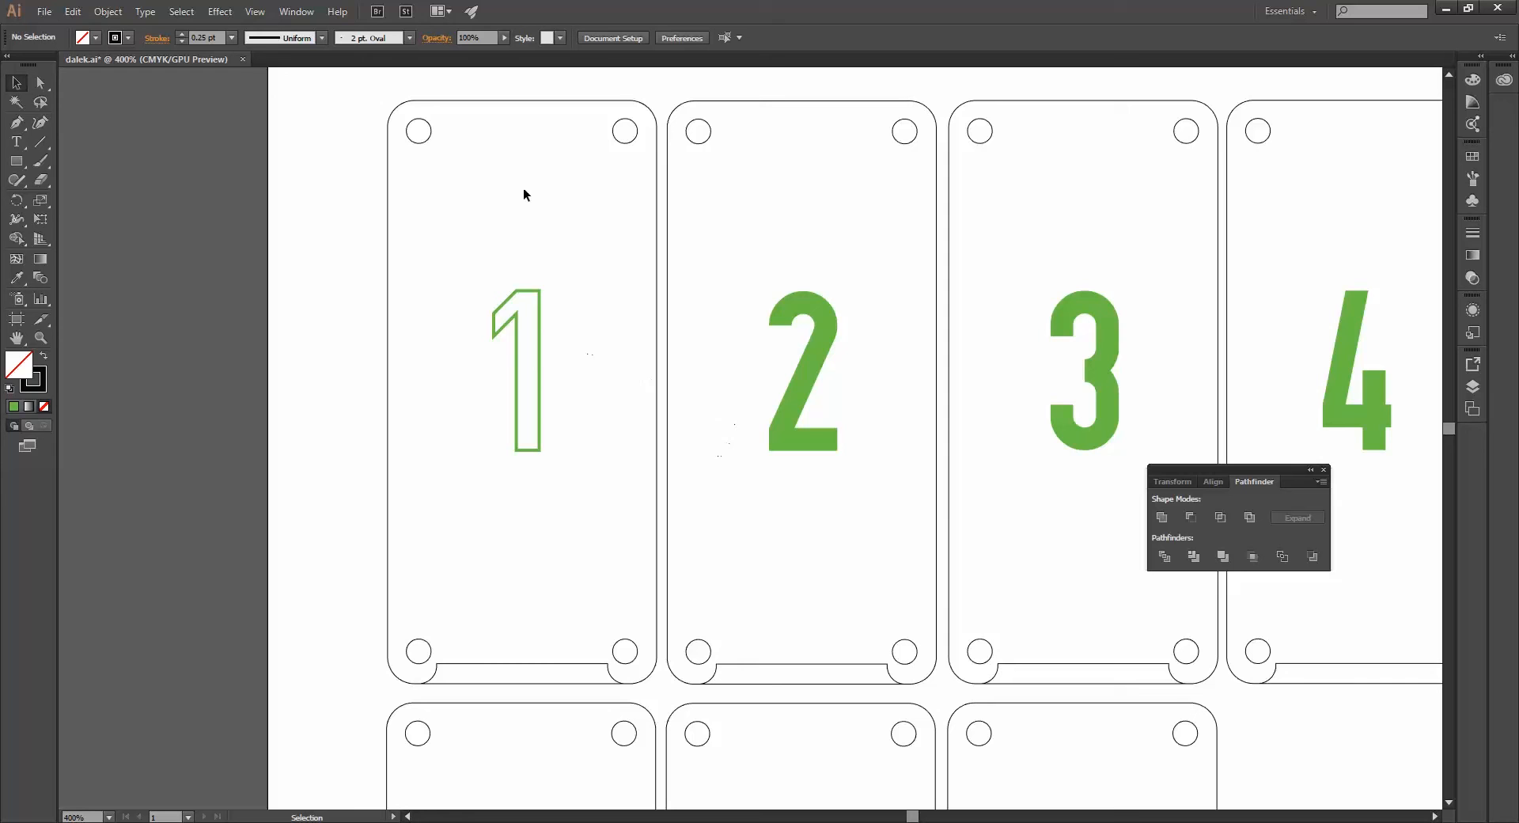
{"action": "mouse_move", "coordinate": [375, 421]}
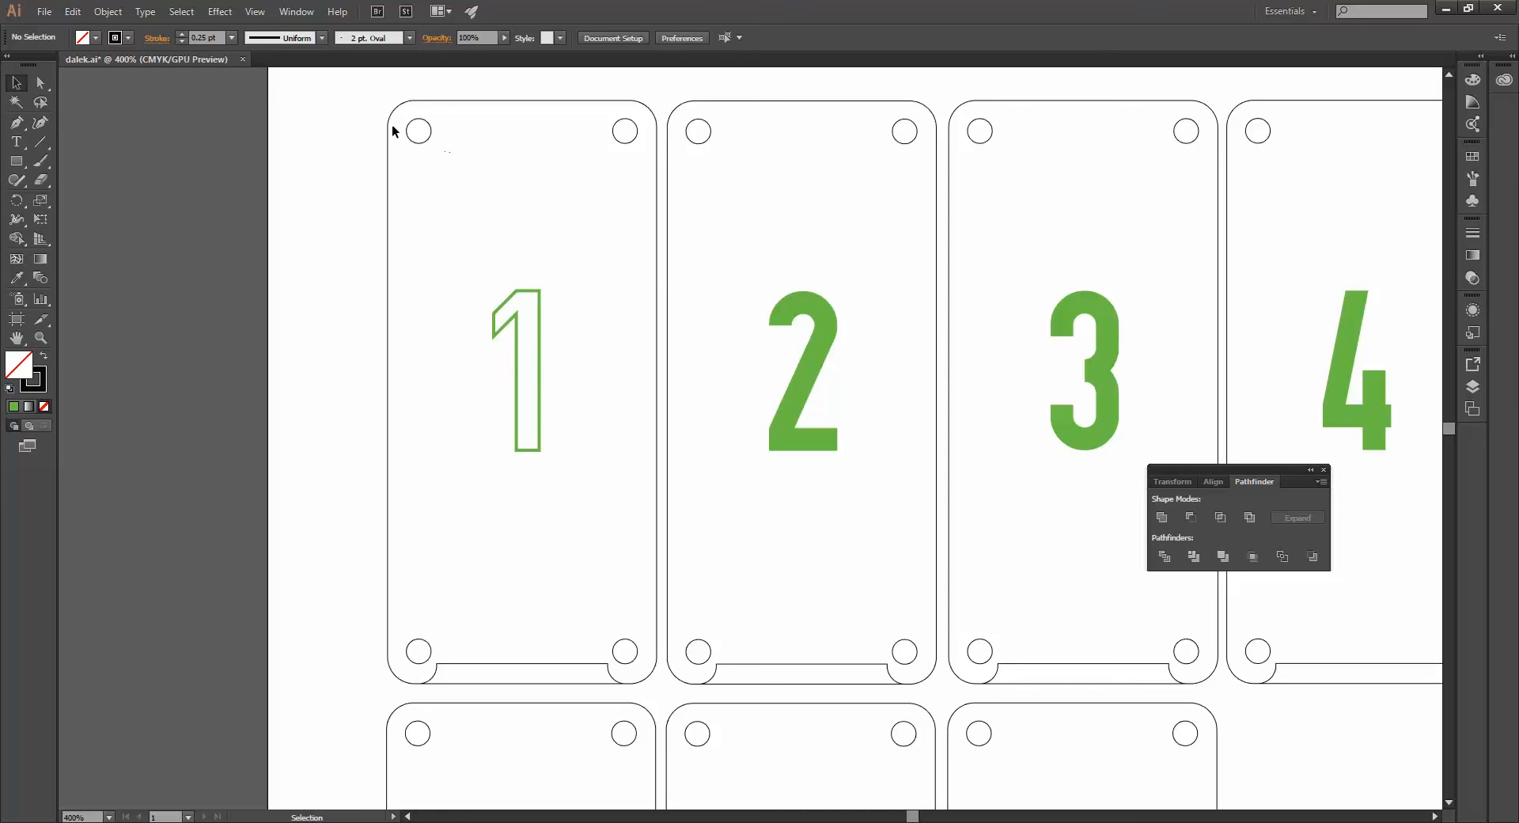
{"action": "mouse_move", "coordinate": [349, 182]}
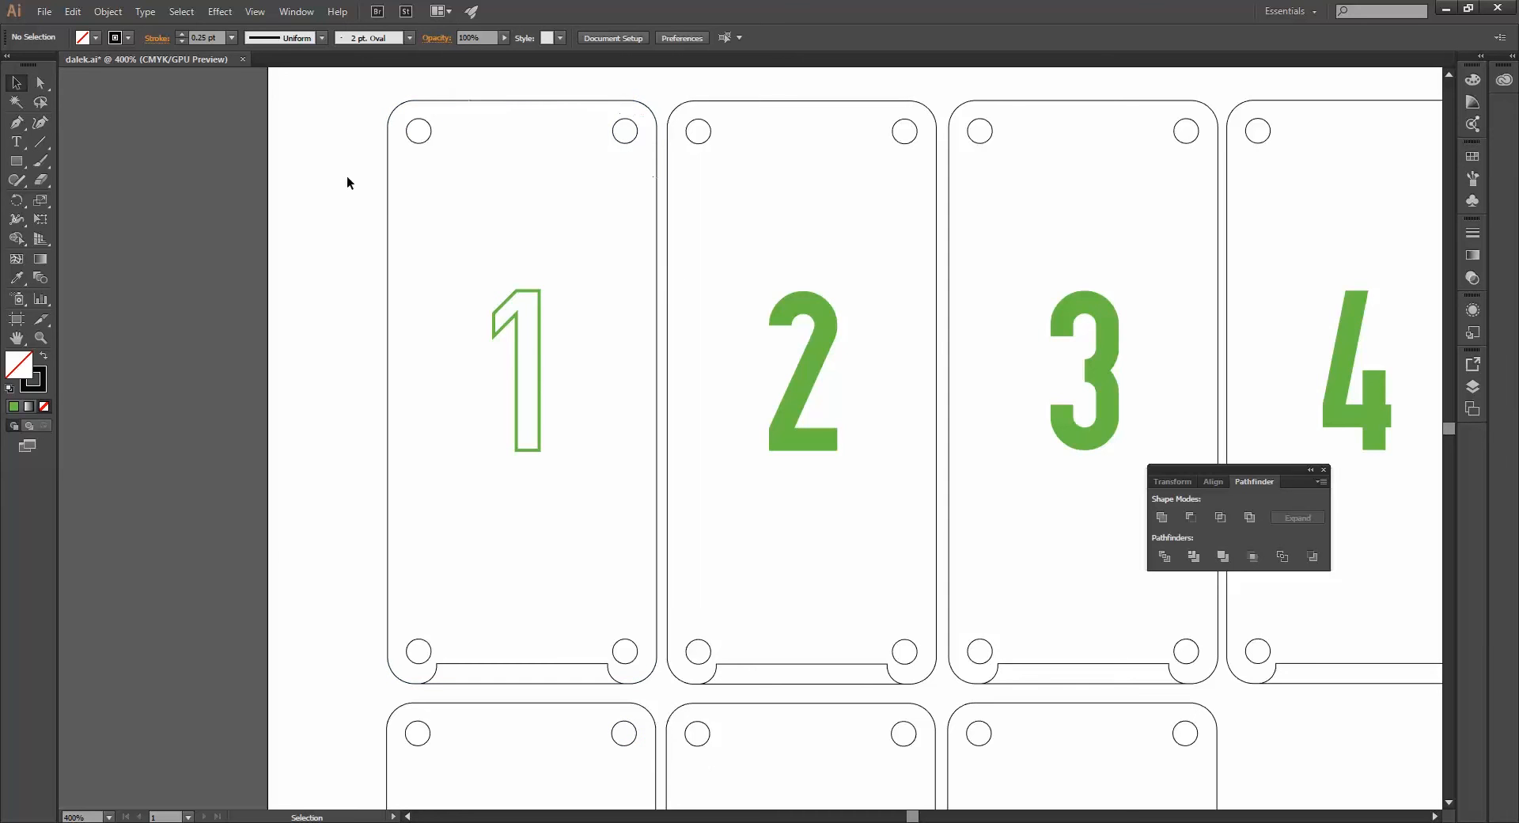
{"action": "mouse_move", "coordinate": [392, 207]}
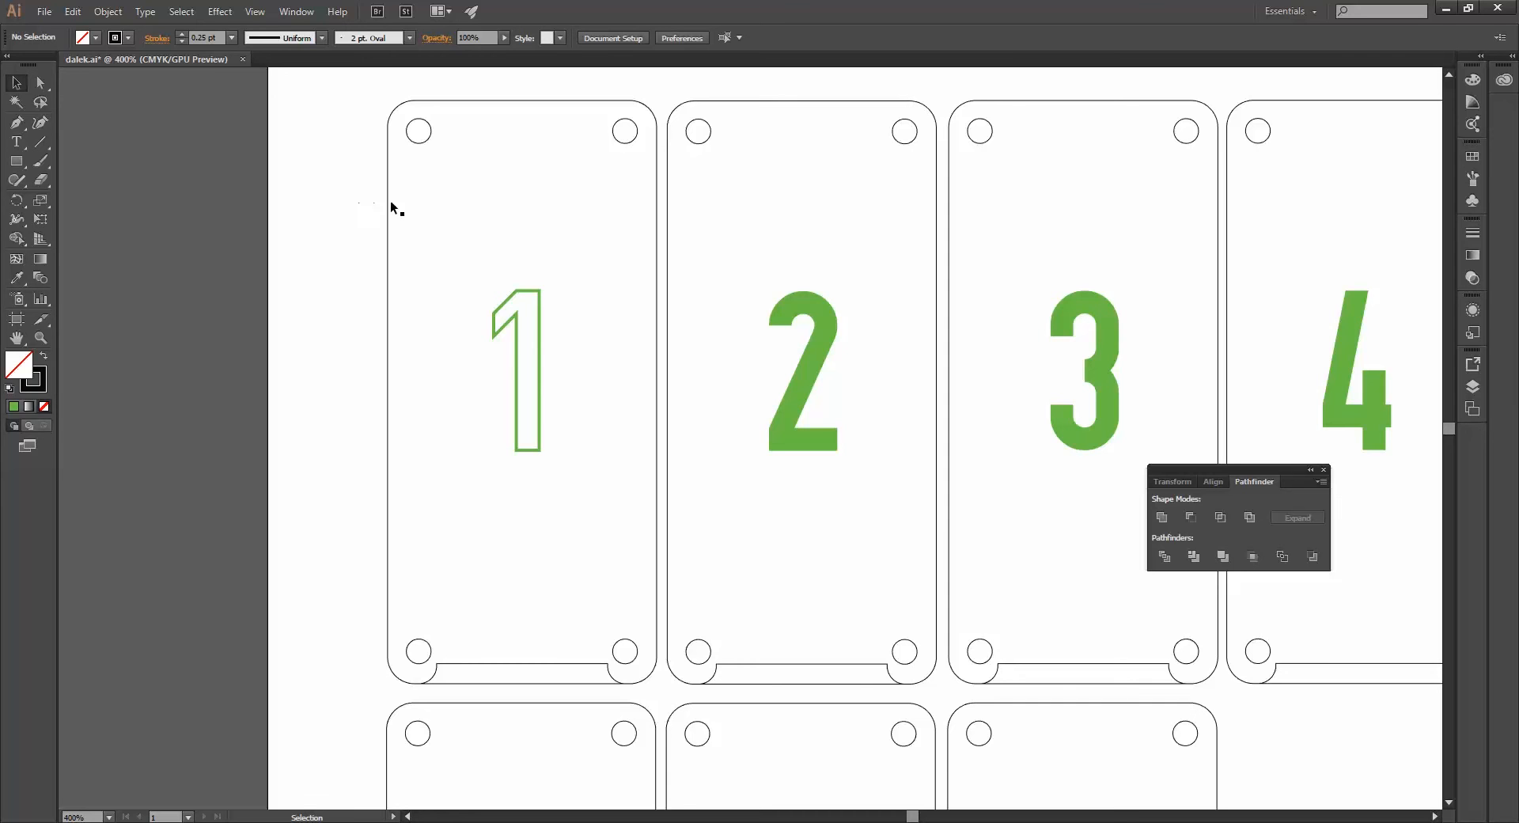
{"action": "mouse_move", "coordinate": [396, 153]}
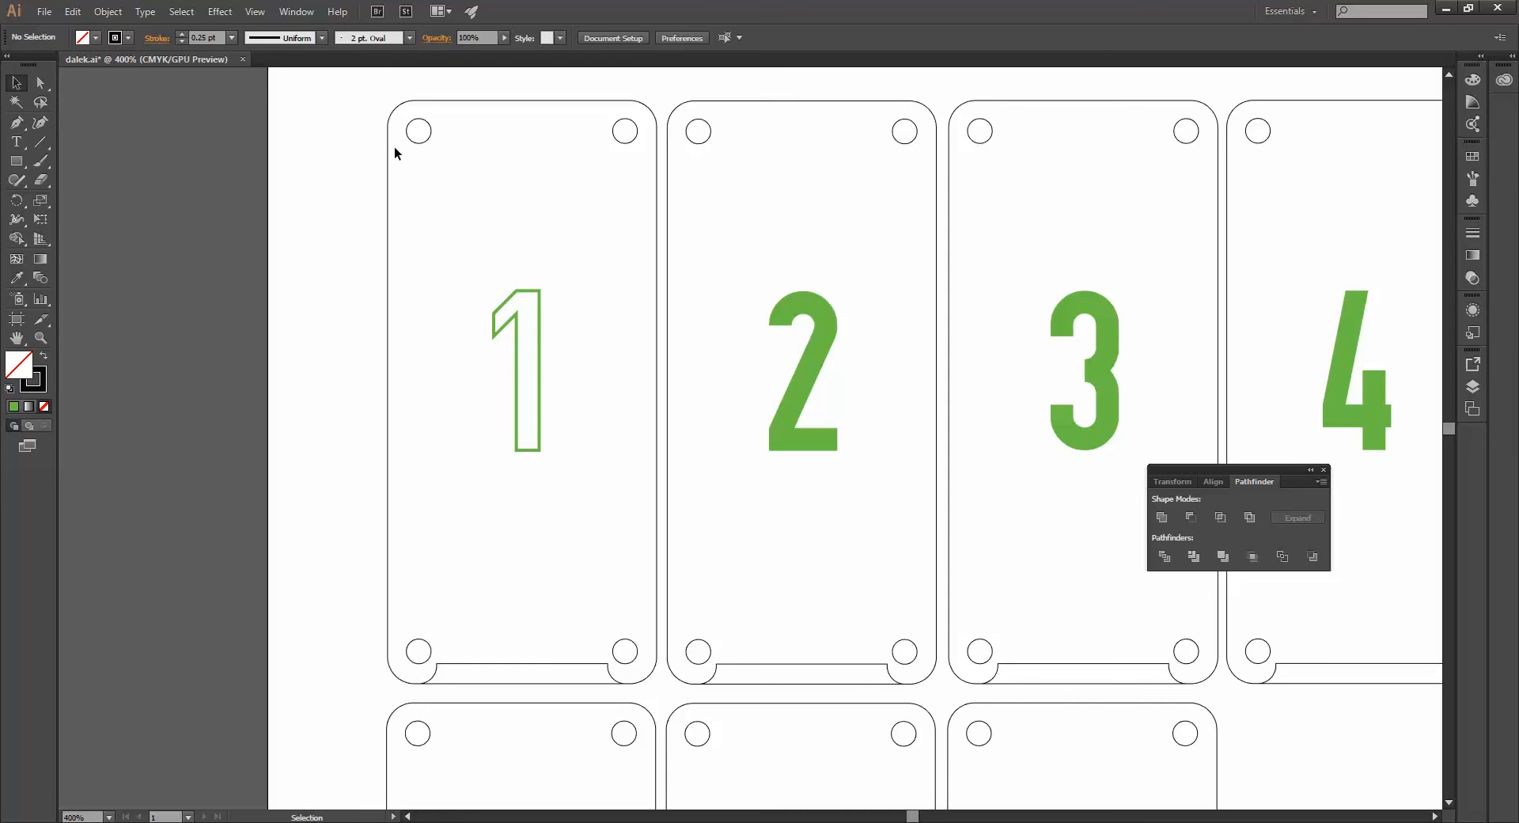
{"action": "mouse_move", "coordinate": [411, 217]}
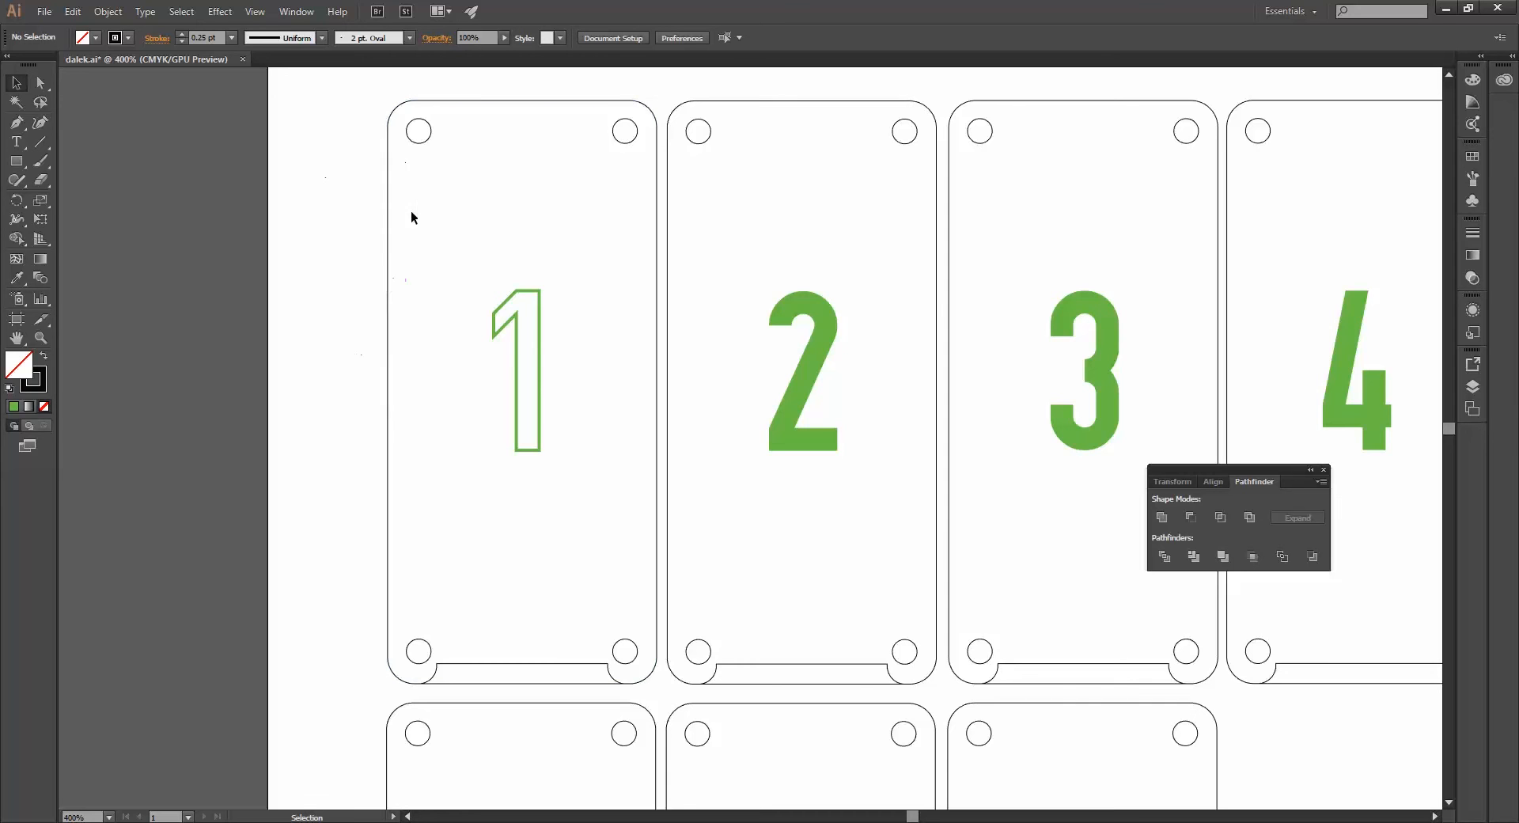
{"action": "mouse_move", "coordinate": [512, 137]}
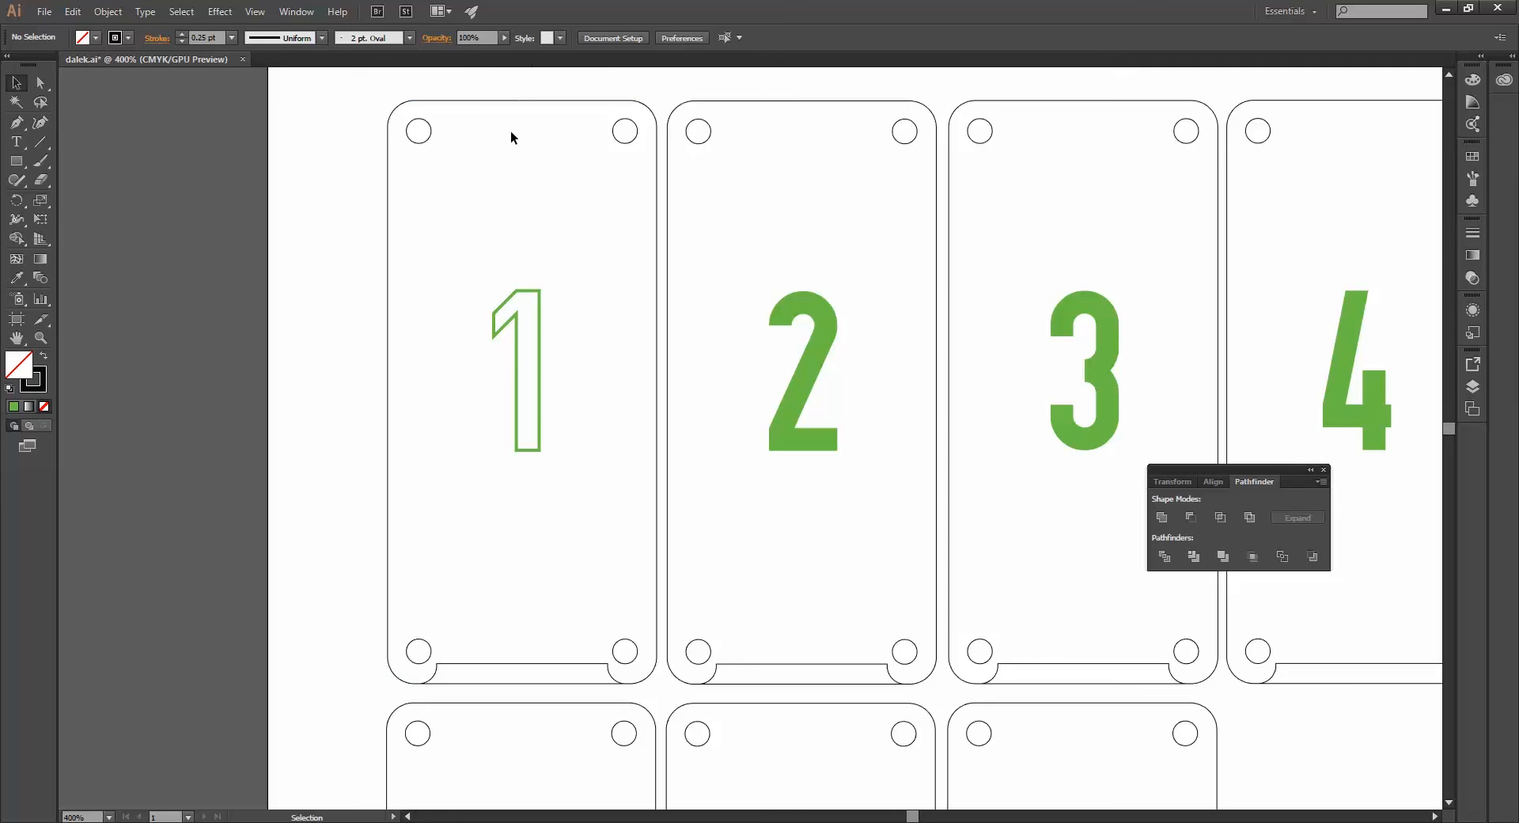
{"action": "mouse_move", "coordinate": [497, 101]}
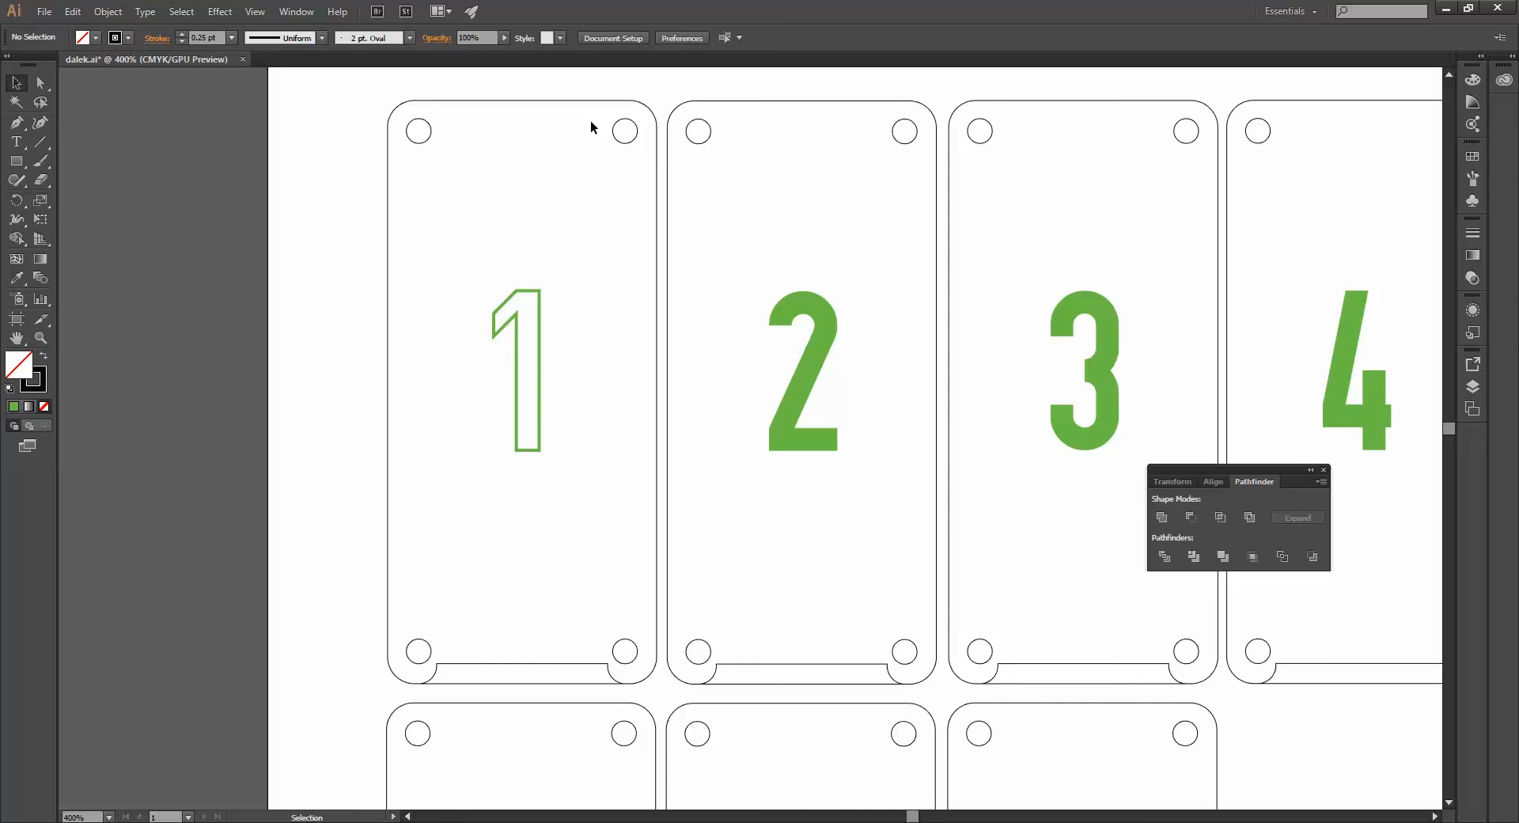
{"action": "mouse_move", "coordinate": [586, 126]}
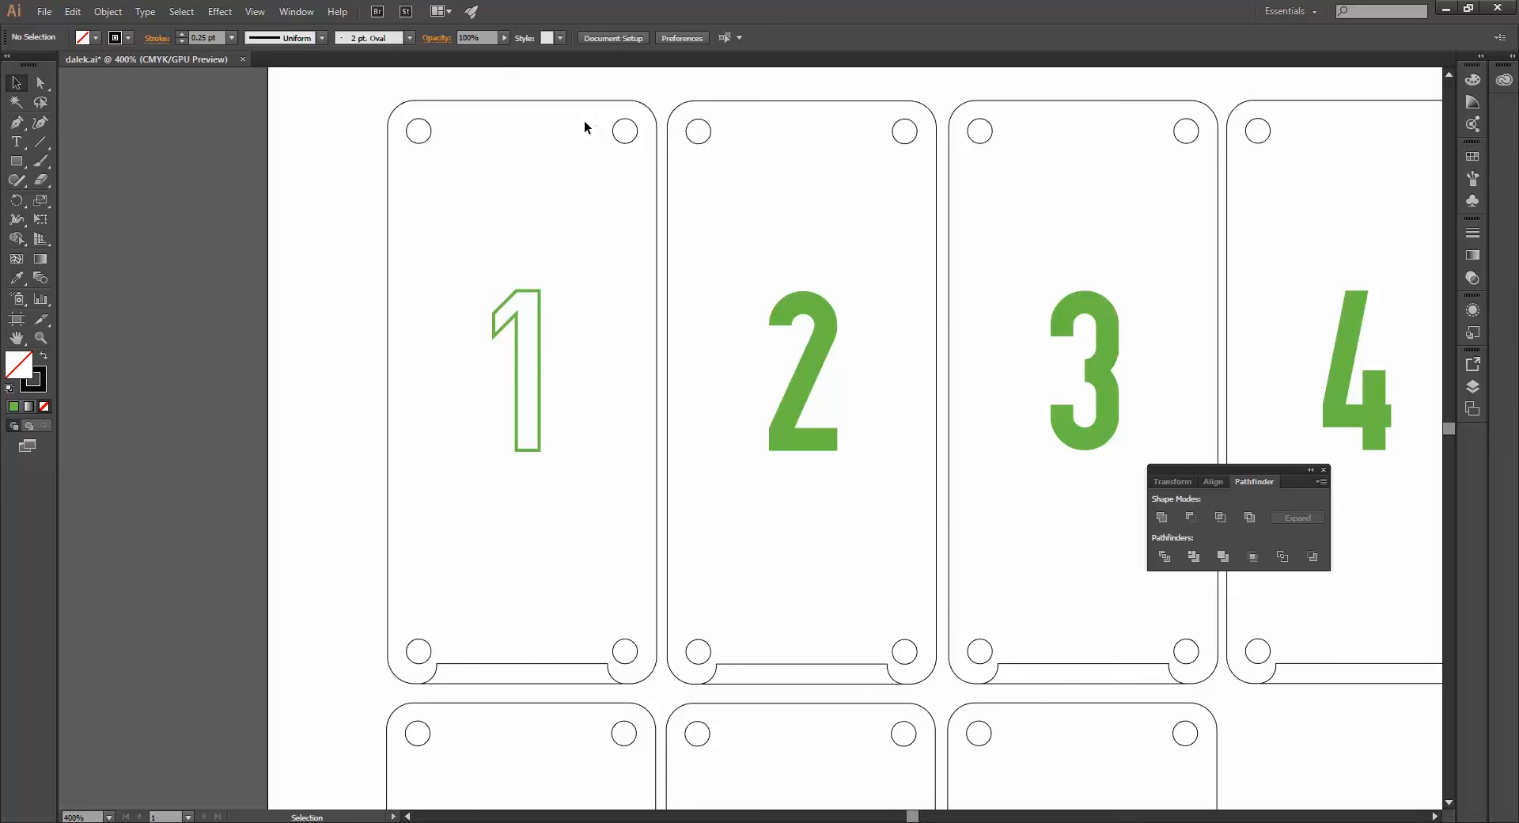
{"action": "mouse_move", "coordinate": [406, 249]}
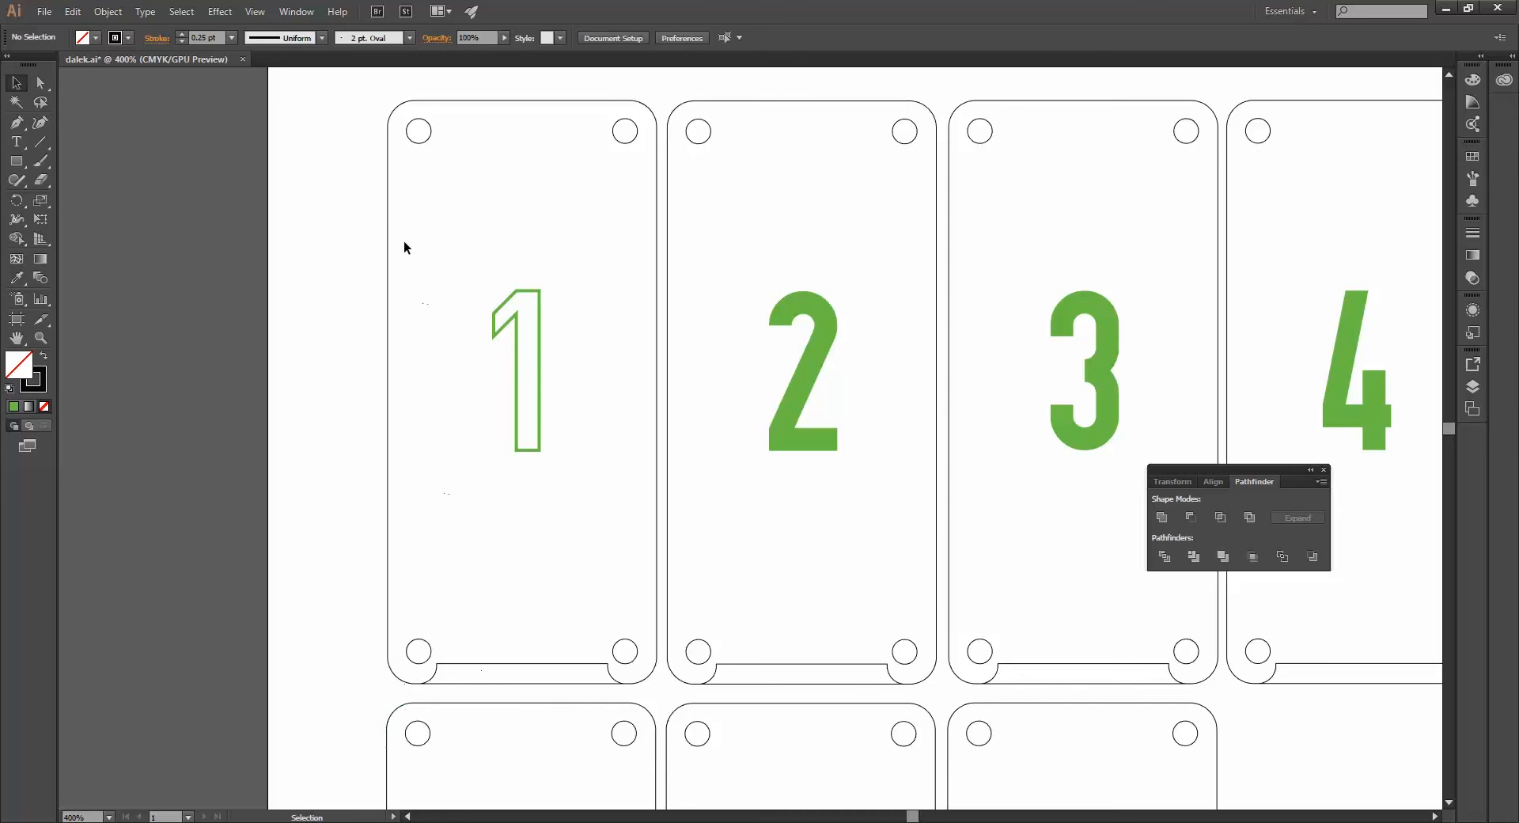
{"action": "mouse_move", "coordinate": [293, 401]}
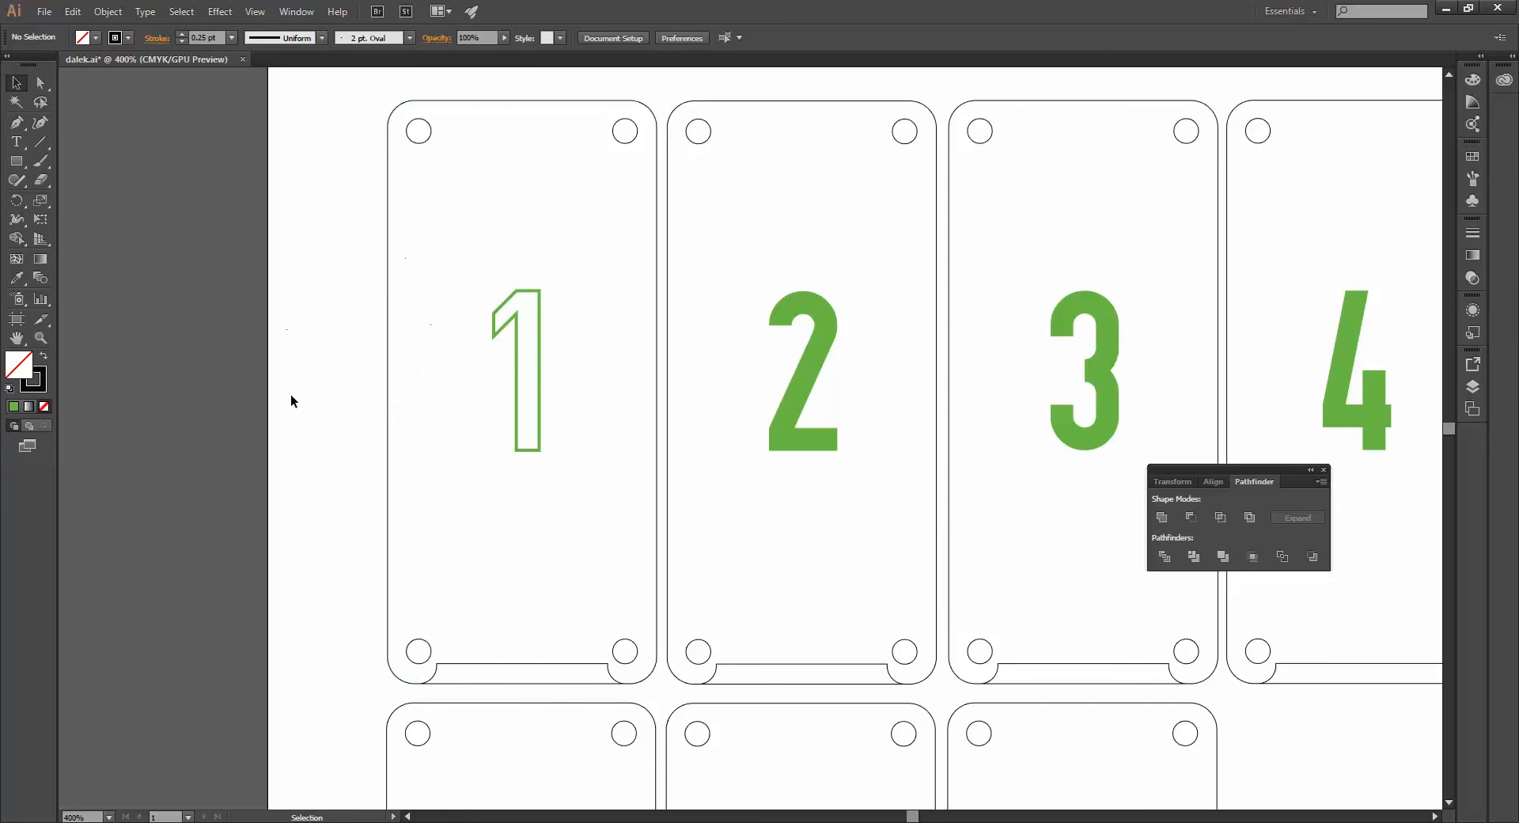
{"action": "mouse_move", "coordinate": [682, 104]}
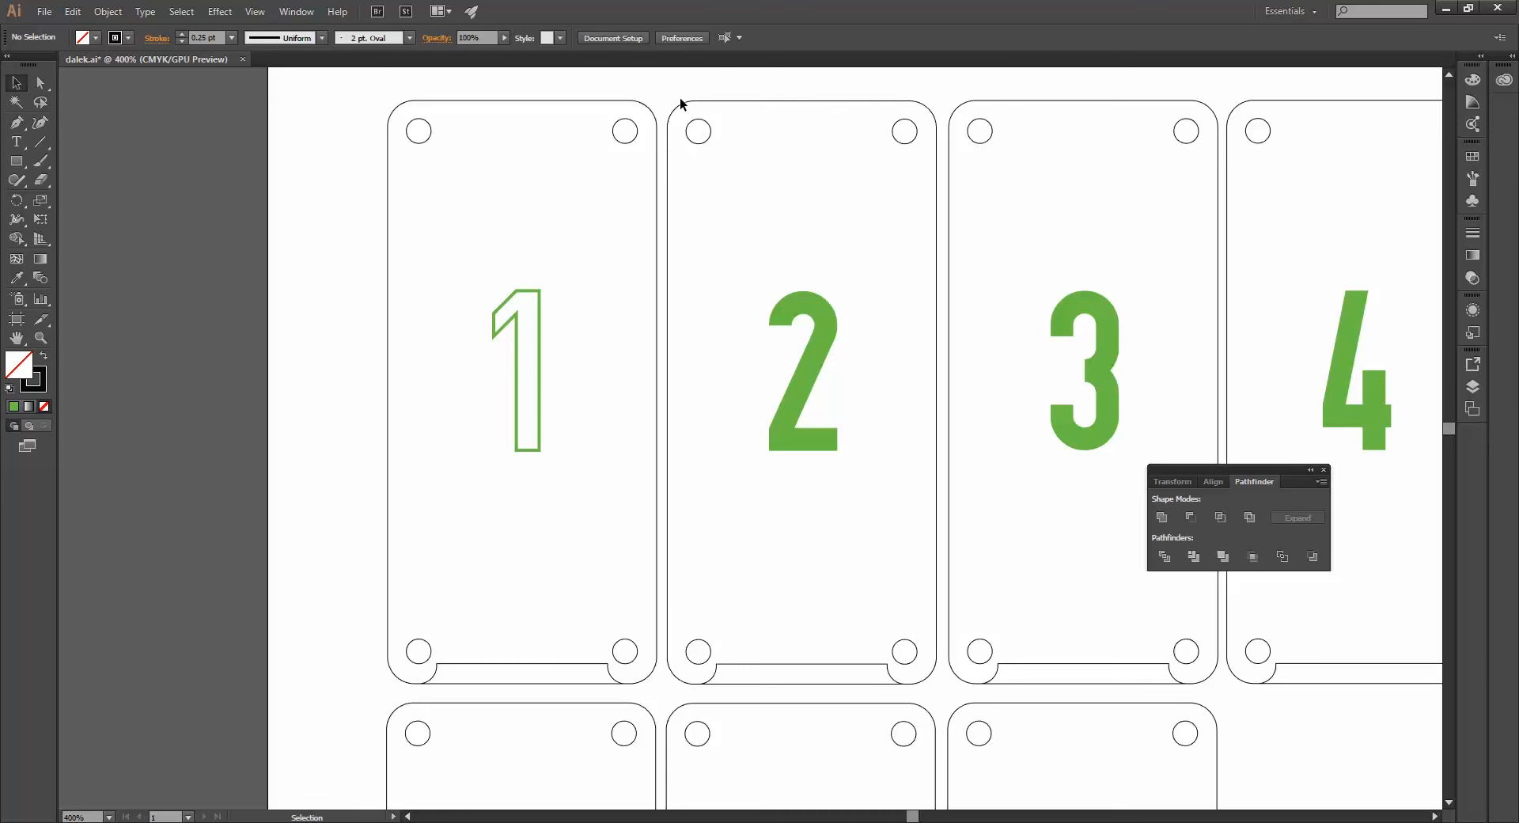
{"action": "mouse_move", "coordinate": [678, 114]}
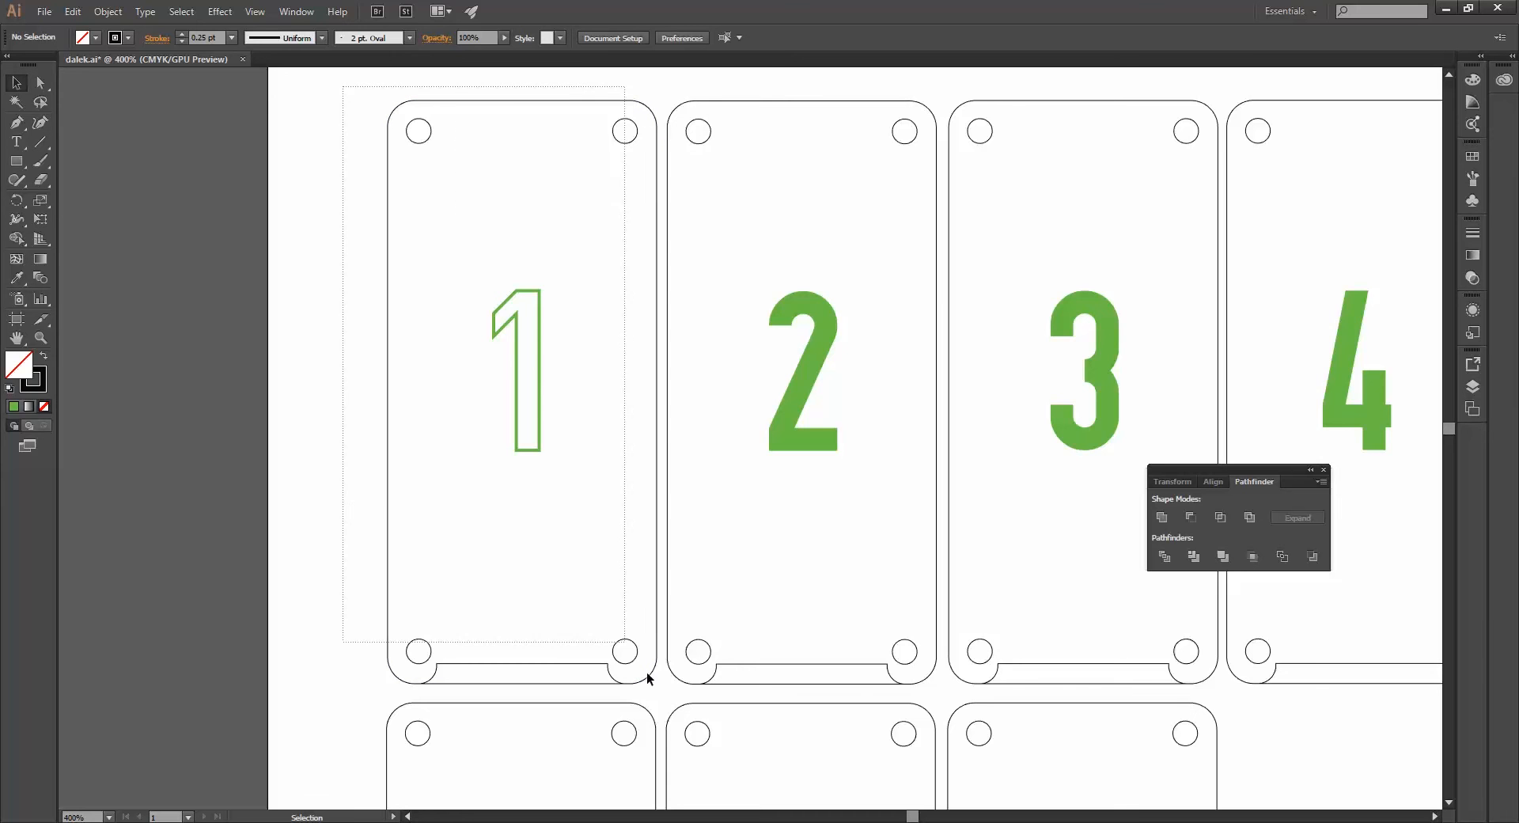
Stroke card 1's border and holes black at 1 pt, and the number 1 red.
{"action": "left_click", "coordinate": [520, 378]}
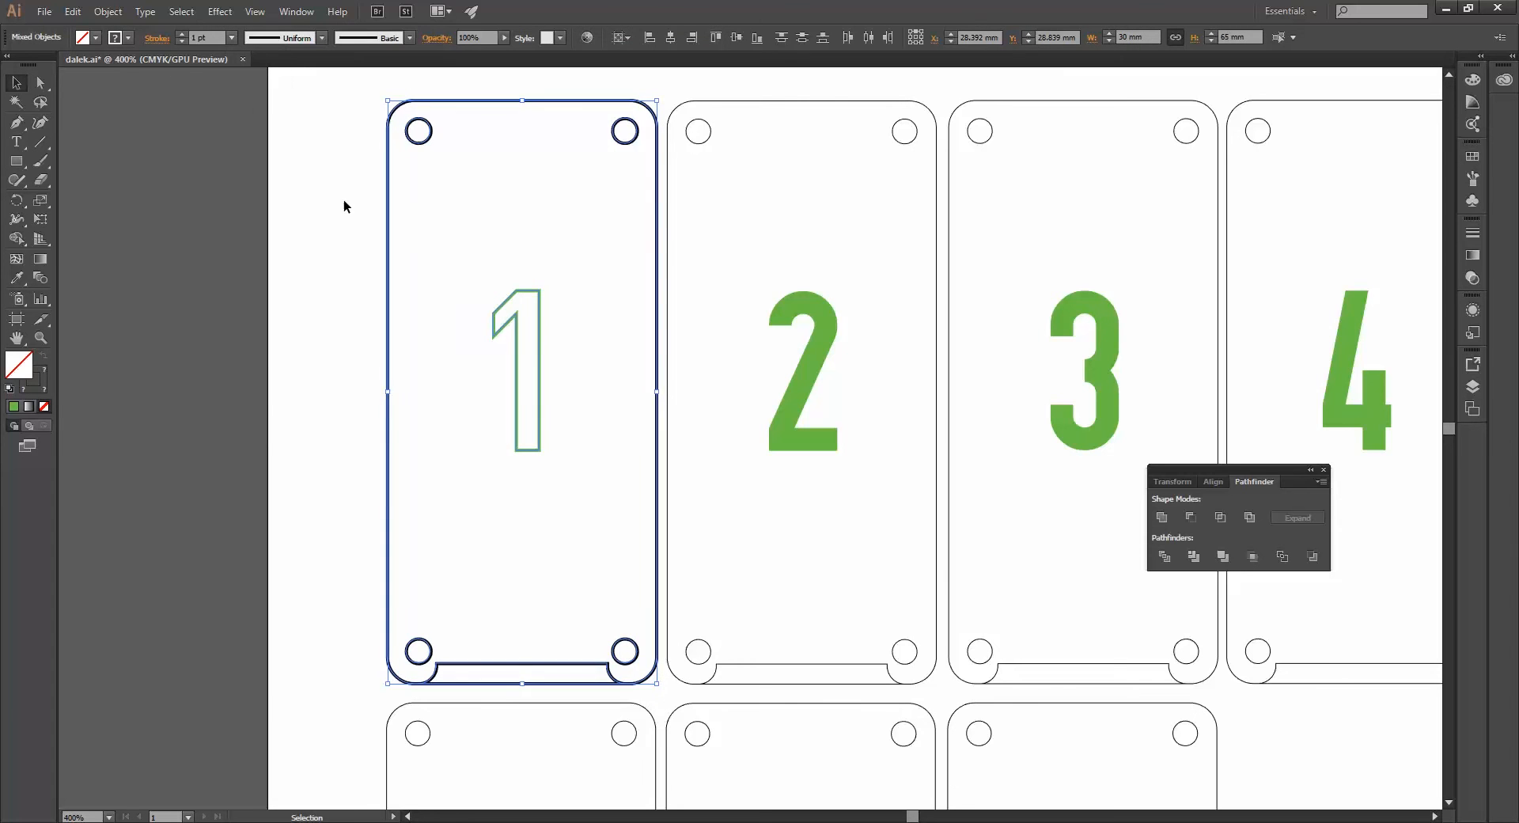
{"action": "left_click", "coordinate": [519, 374]}
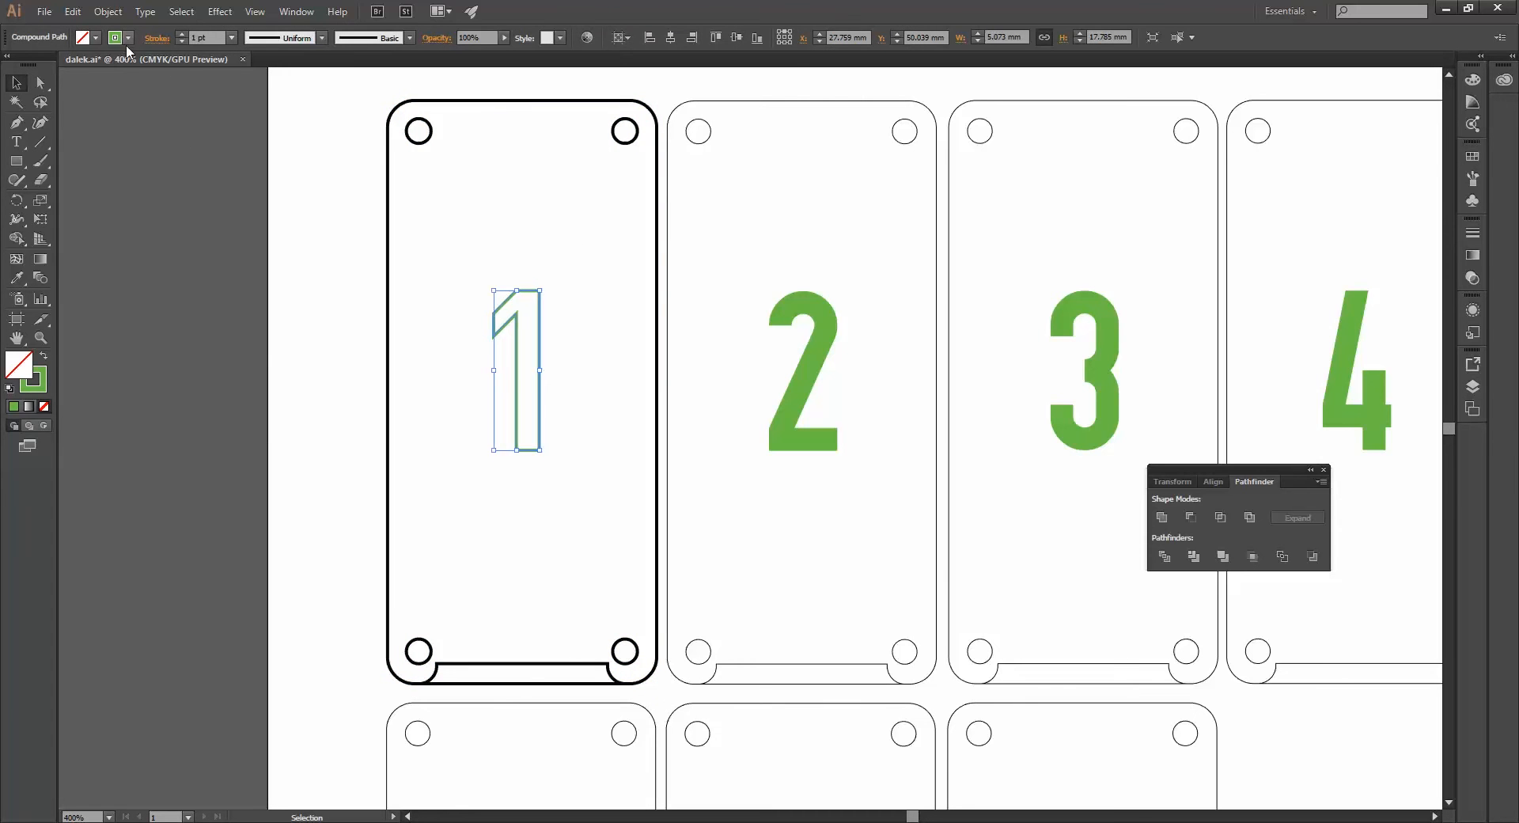
{"action": "left_click", "coordinate": [118, 38]}
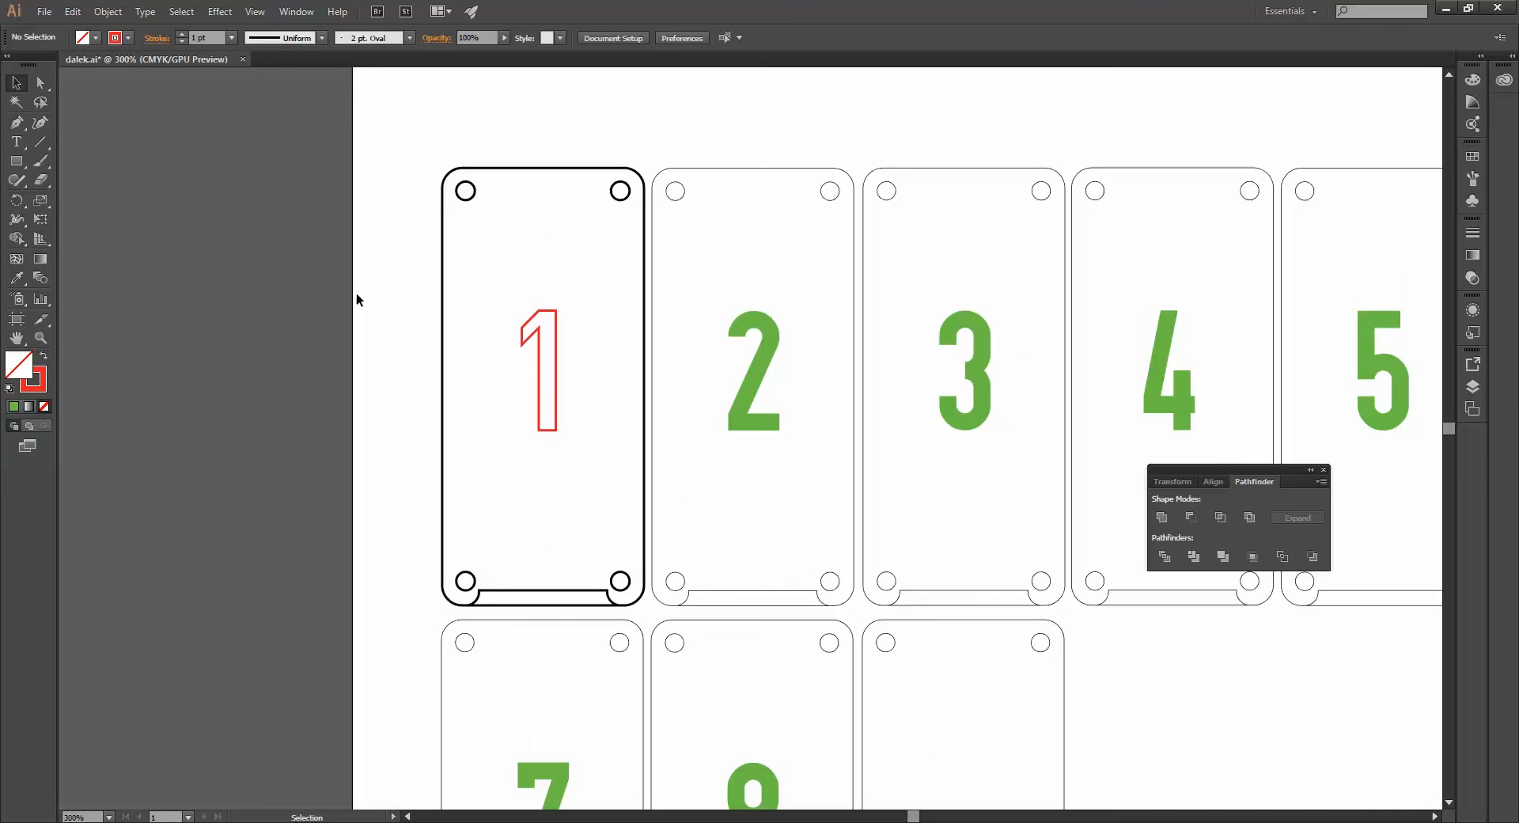
{"action": "left_click", "coordinate": [543, 388]}
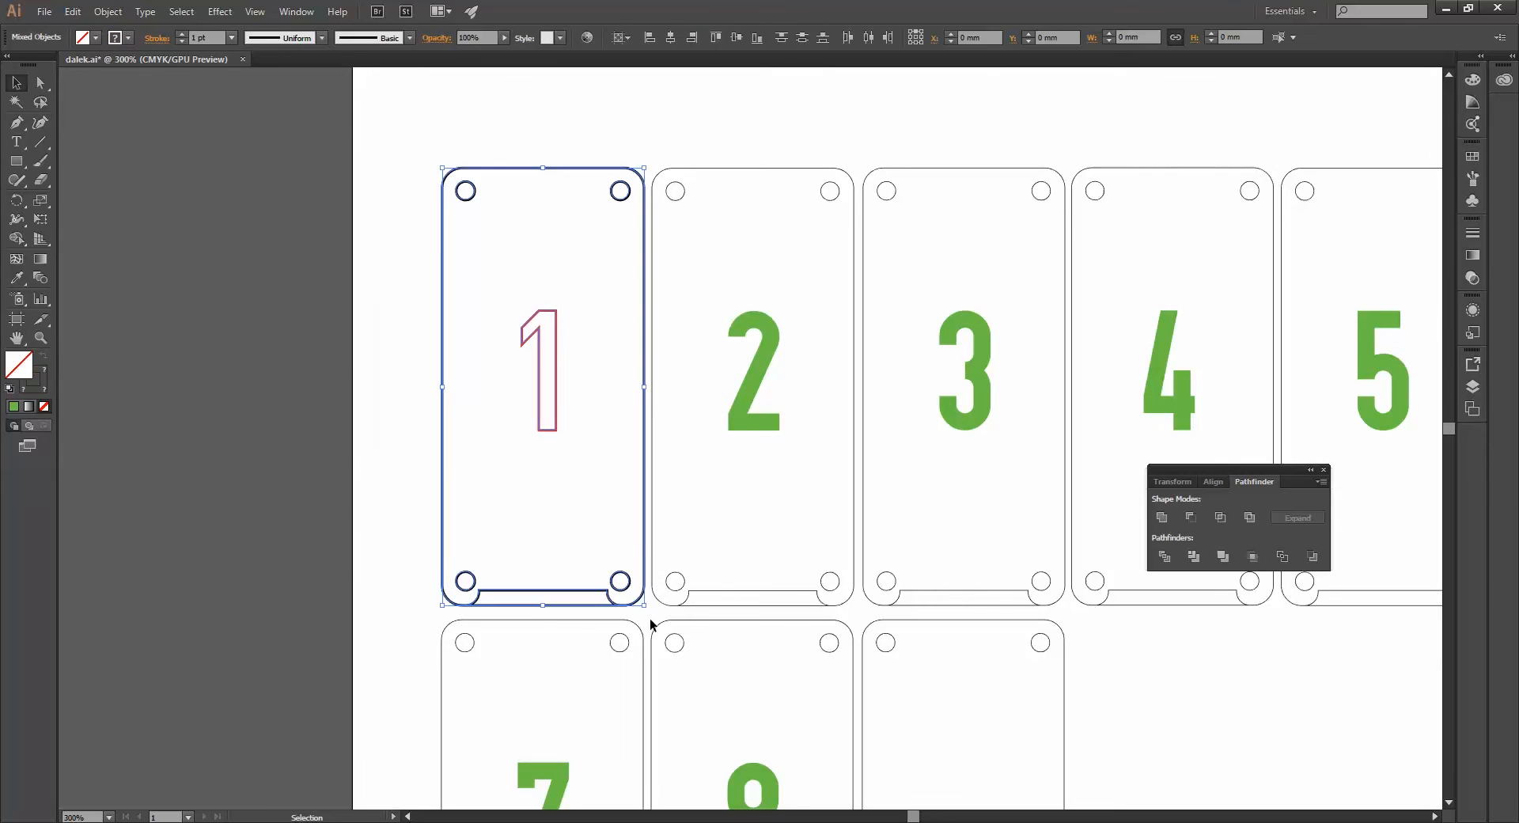
{"action": "left_click", "coordinate": [358, 169]}
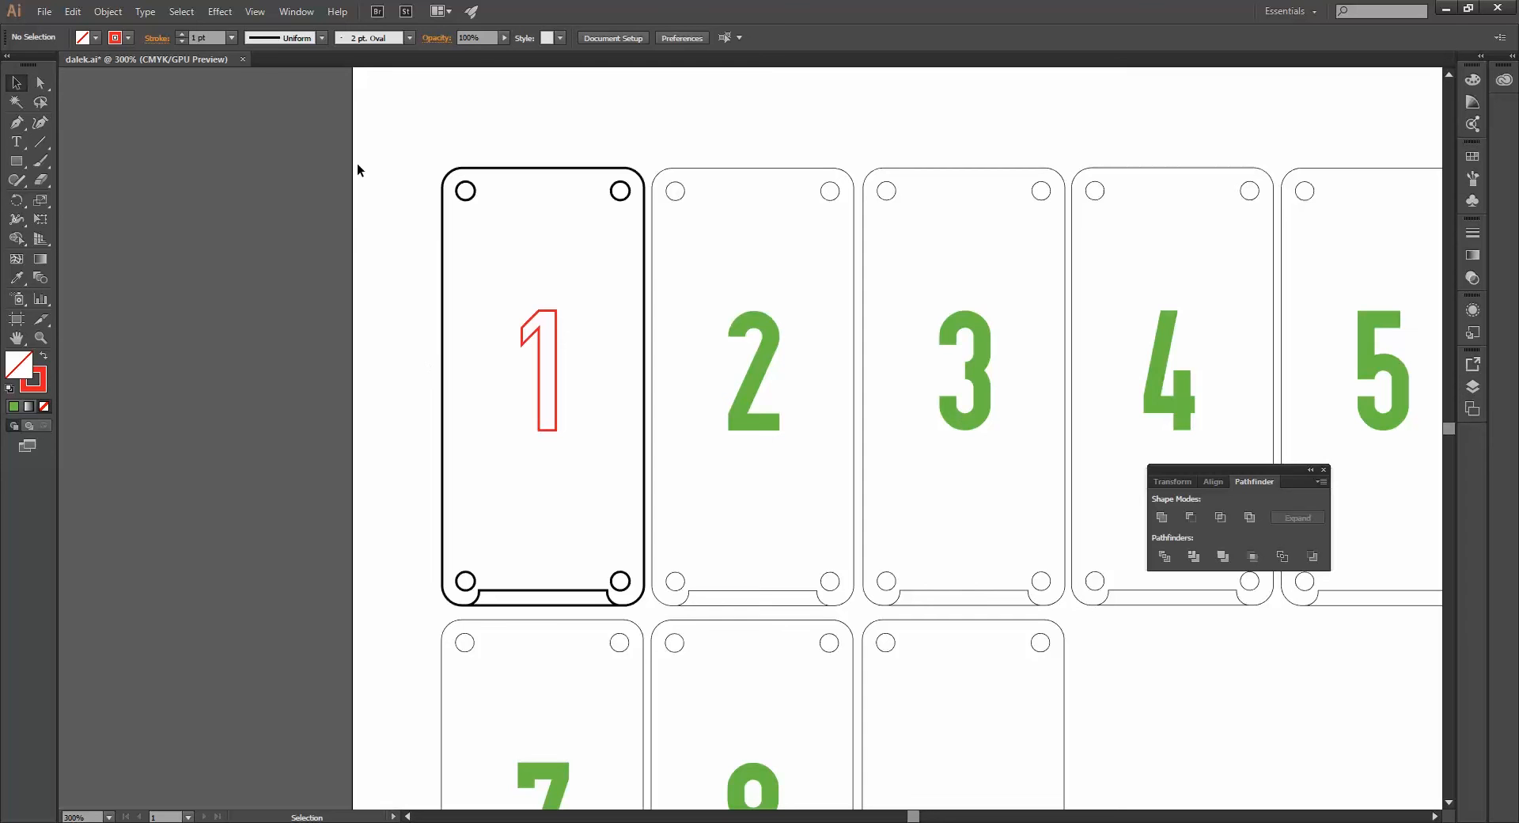